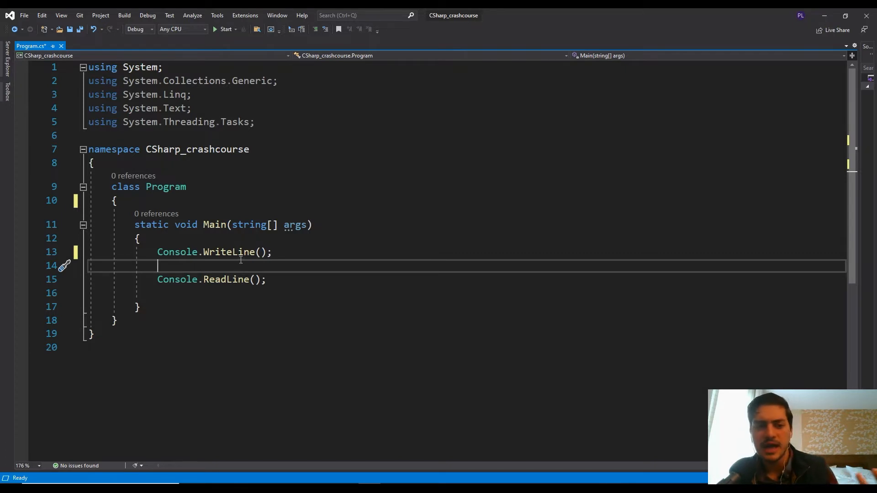
# Insert a blank line at the top of Main, above the Console.WriteLine and ReadLine calls.
pyautogui.moveTo(157, 252); pyautogui.dragTo(267, 279)
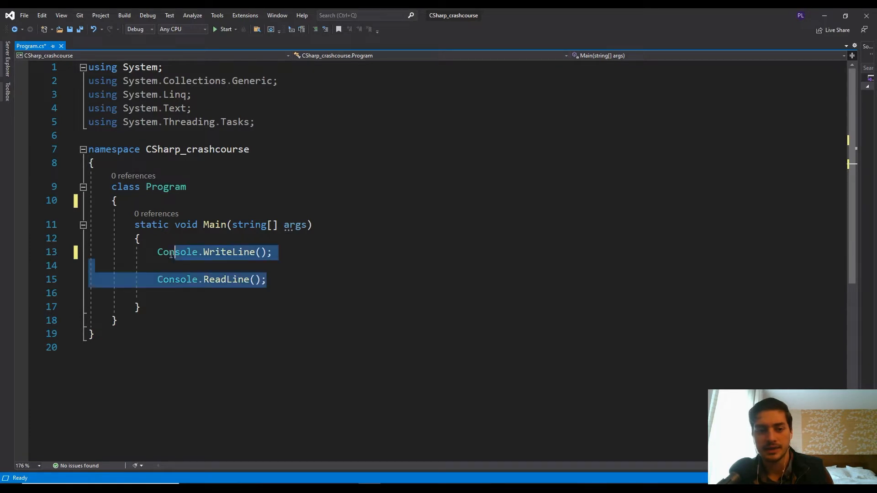
pyautogui.click(179, 239)
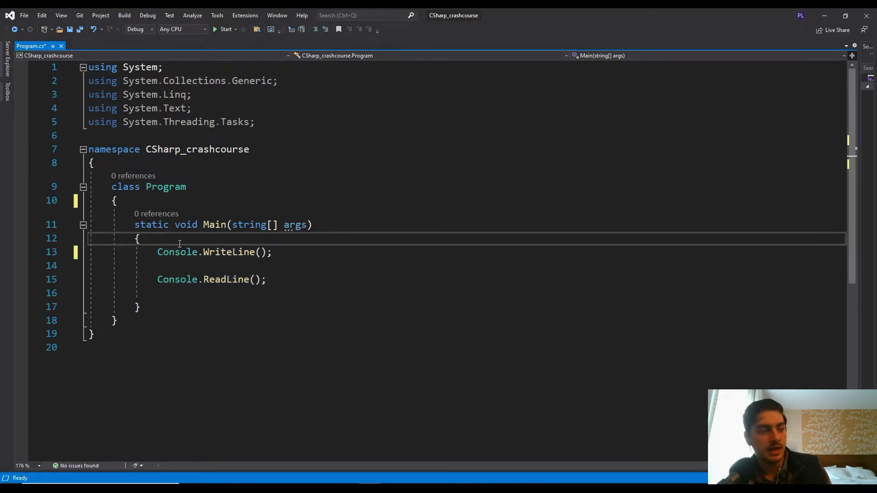
pyautogui.press('enter')
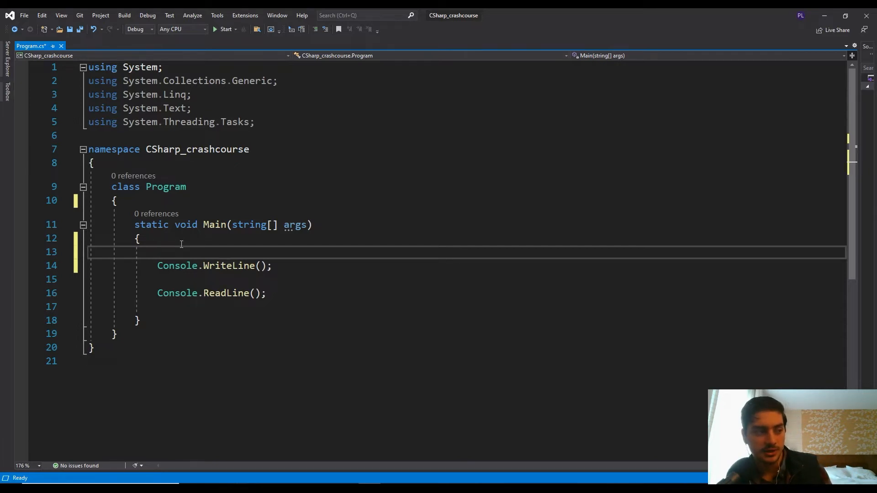
# Declare int index = 0; on the blank line in Main.
pyautogui.write('int')
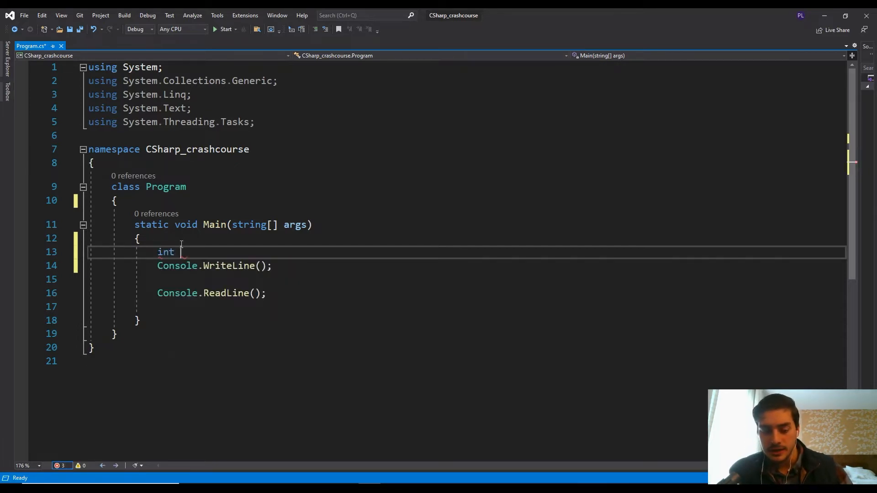
pyautogui.write('index =')
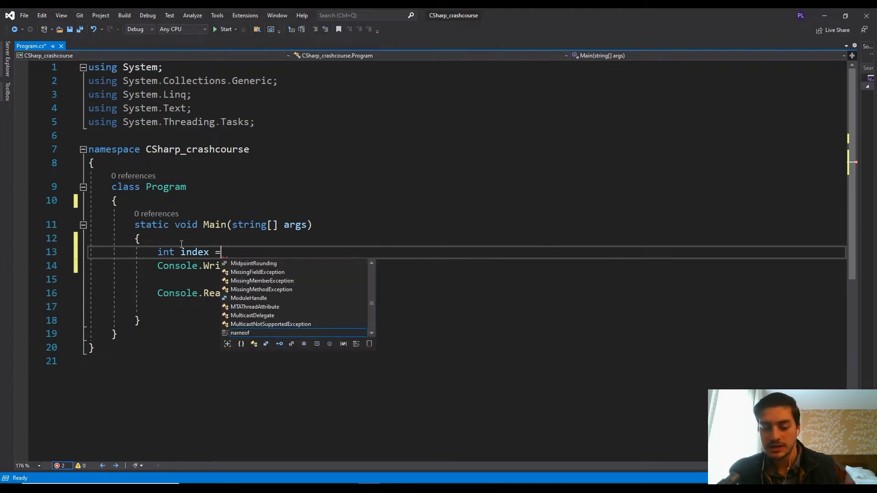
pyautogui.write('0;')
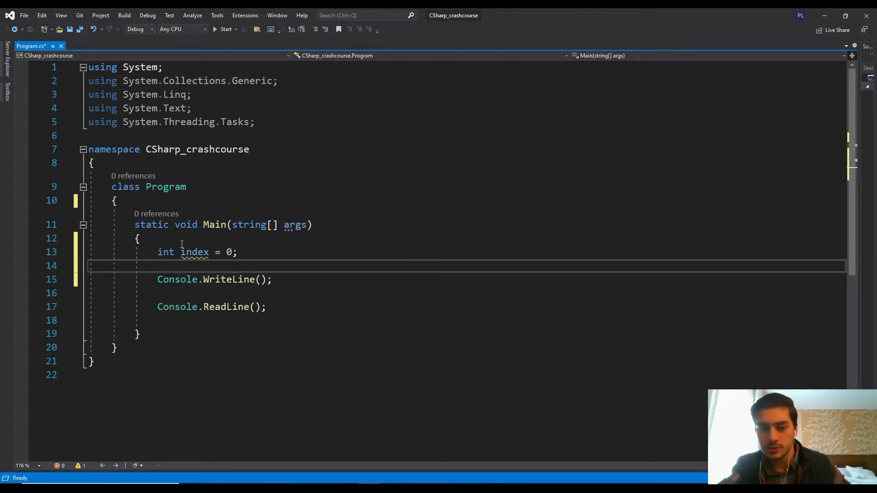
# Add a while loop header with the condition index <= 5.
pyautogui.write('while (')
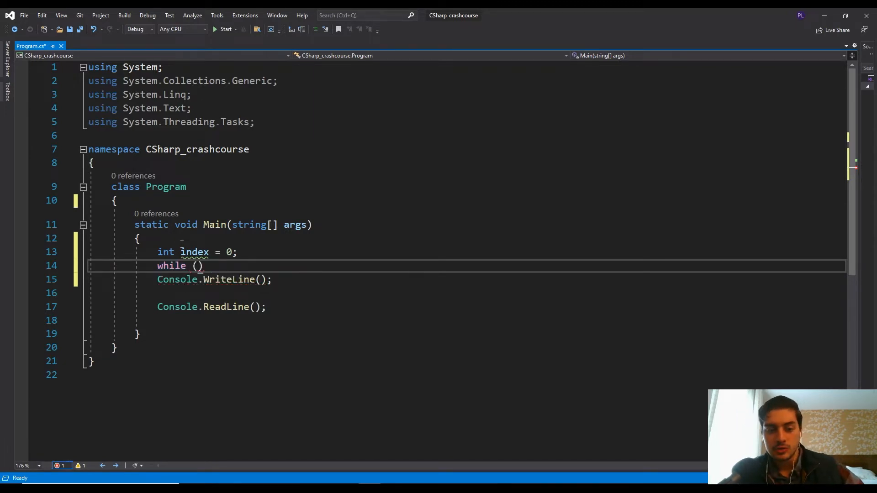
pyautogui.write('index')
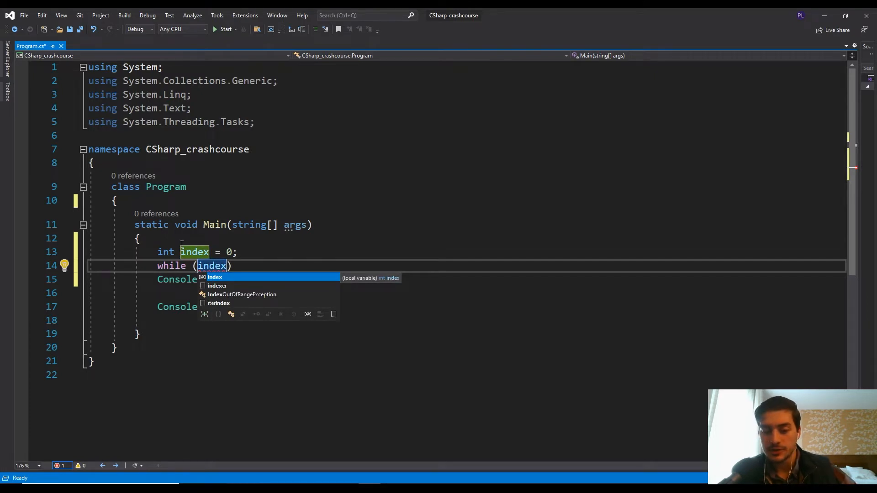
pyautogui.write('<')
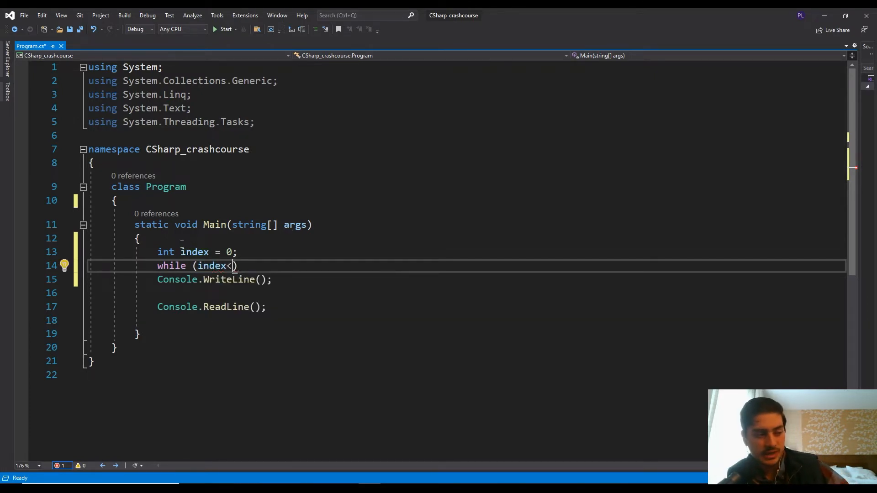
pyautogui.write('=')
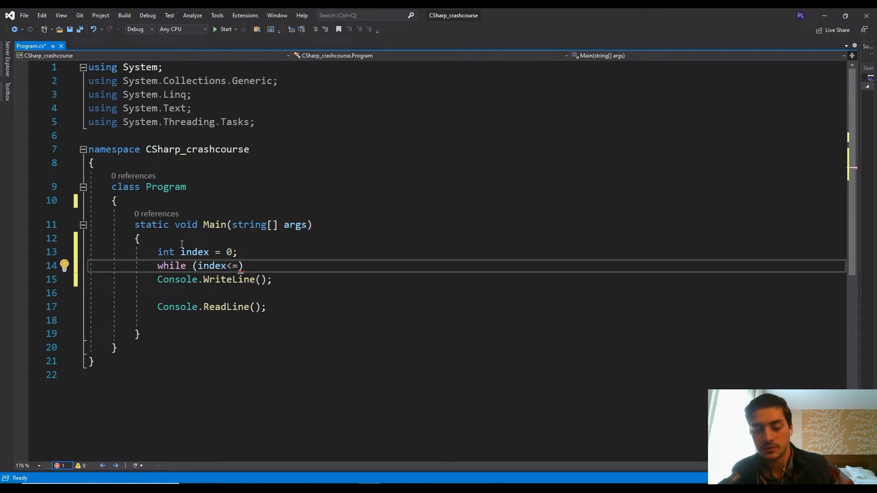
pyautogui.write('5')
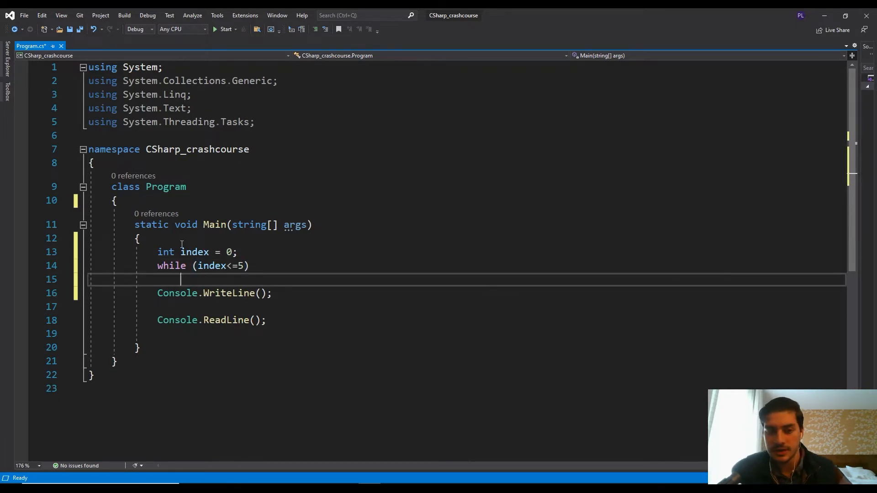
# Give the while (index <= 5) loop an empty braced body with auto-formatted spacing.
pyautogui.write('{')
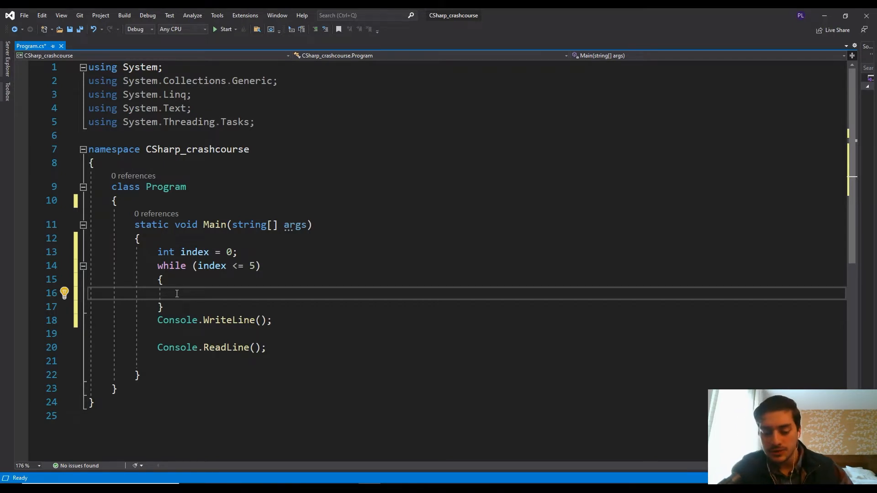
# Fill the while body with Console.WriteLine(); then index++, removing the standalone WriteLine.
pyautogui.write('index')
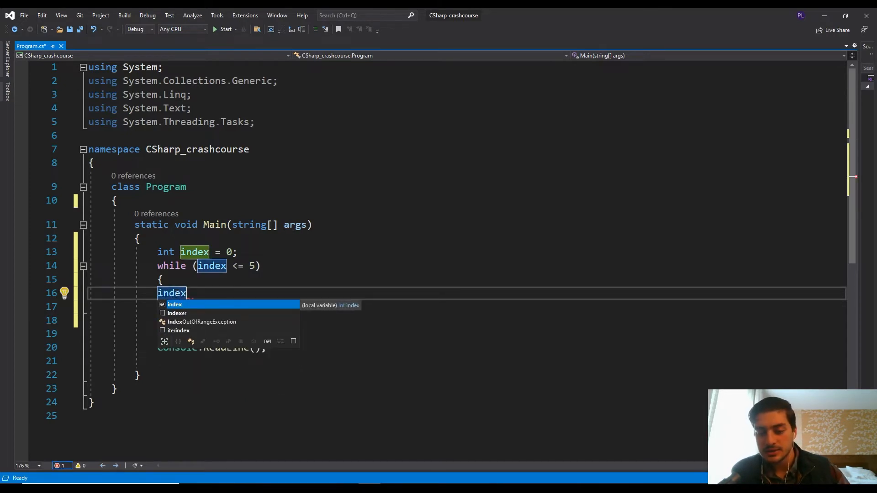
pyautogui.write('++')
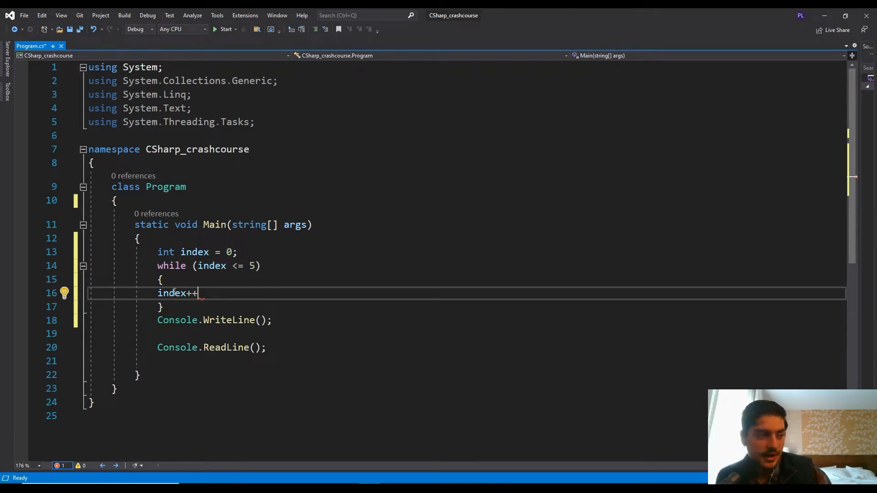
pyautogui.write(';')
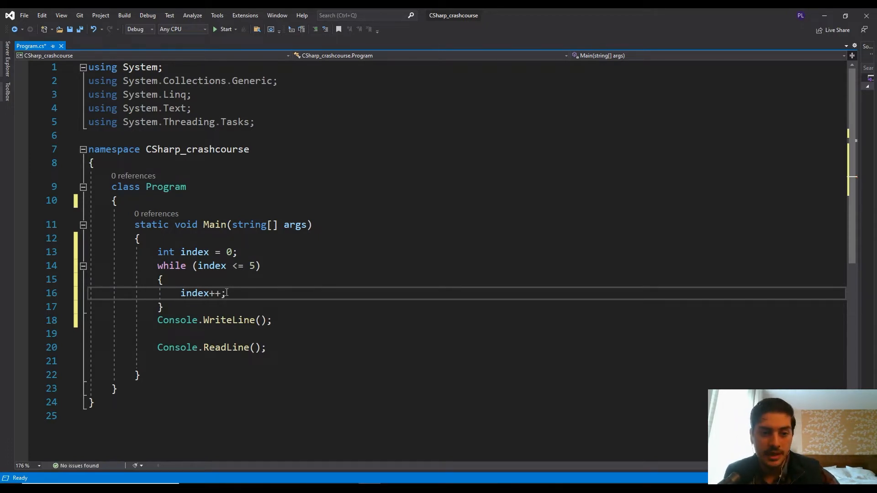
pyautogui.moveTo(213, 292)
pyautogui.write(' = index ')
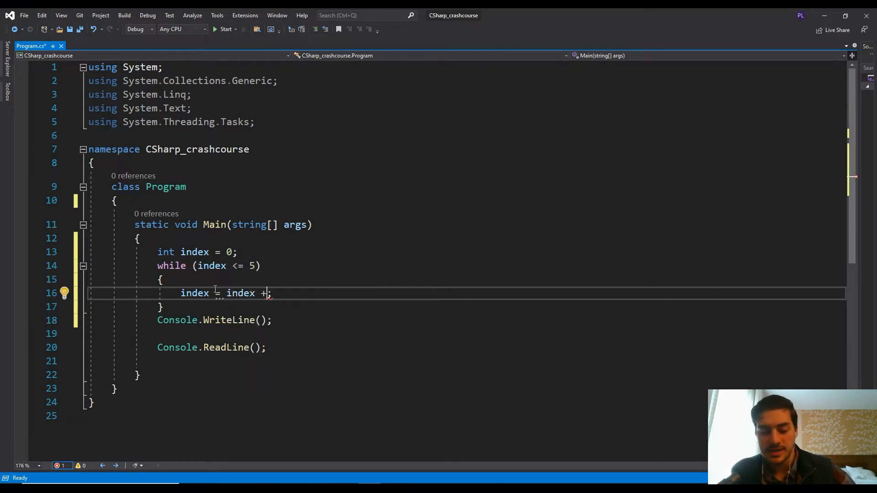
pyautogui.write('1')
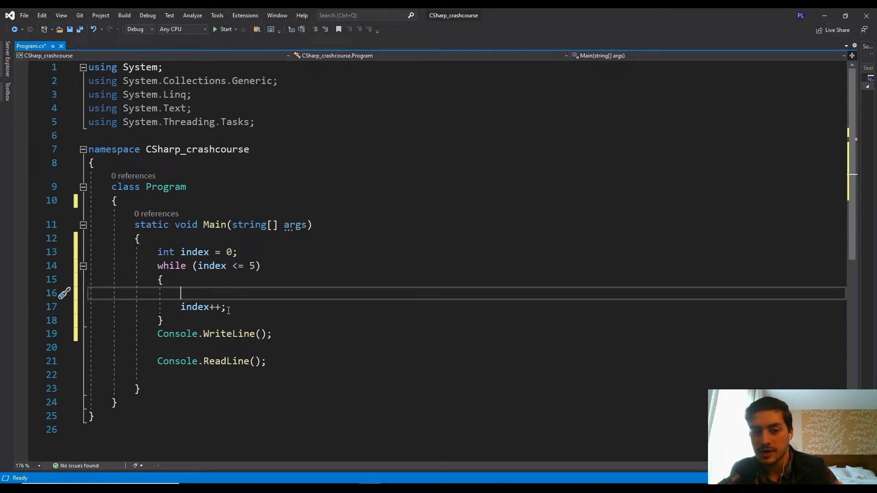
pyautogui.moveTo(211, 265)
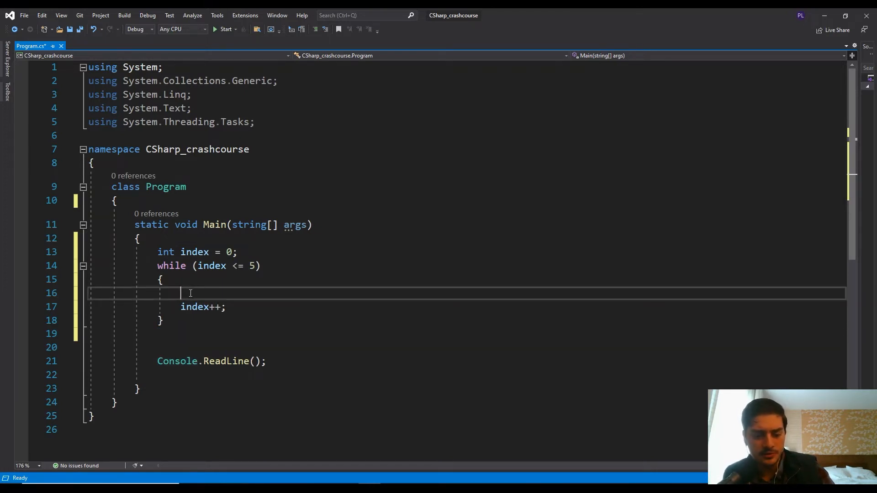
pyautogui.write('Console.WriteLine();')
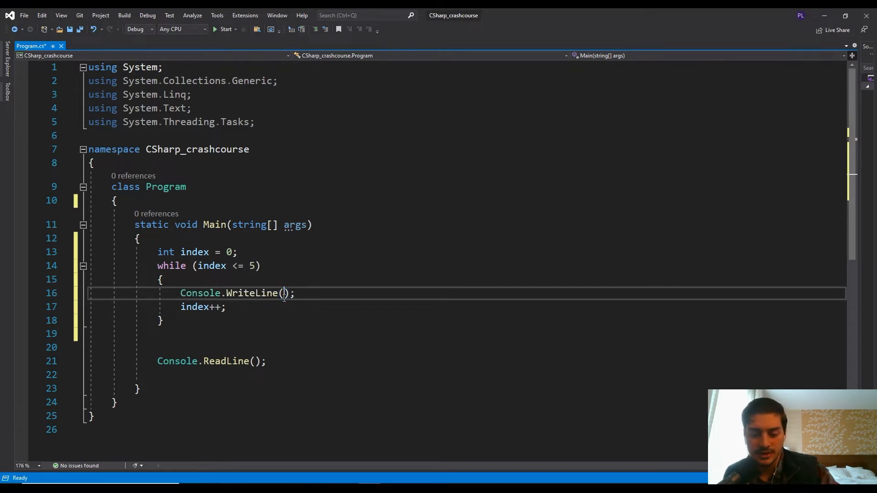
# Print index in WriteLine, run the program to show 0 through 5, and close the console.
pyautogui.write('index')
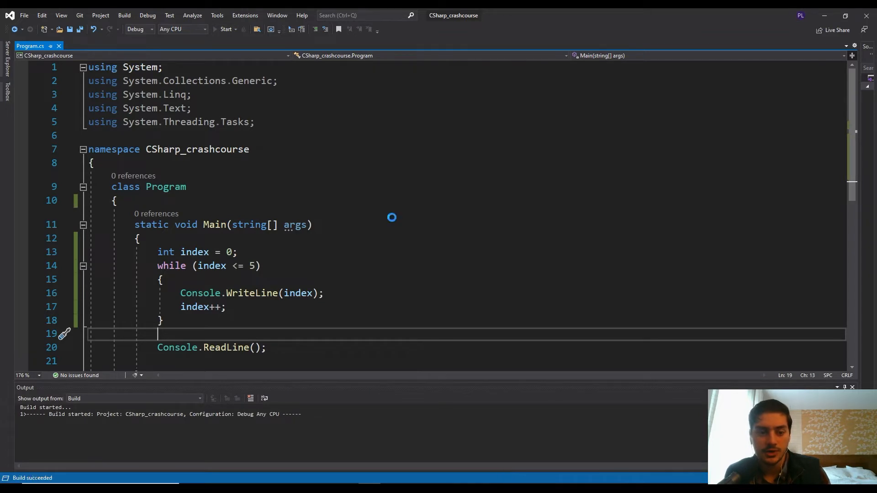
pyautogui.click(227, 29)
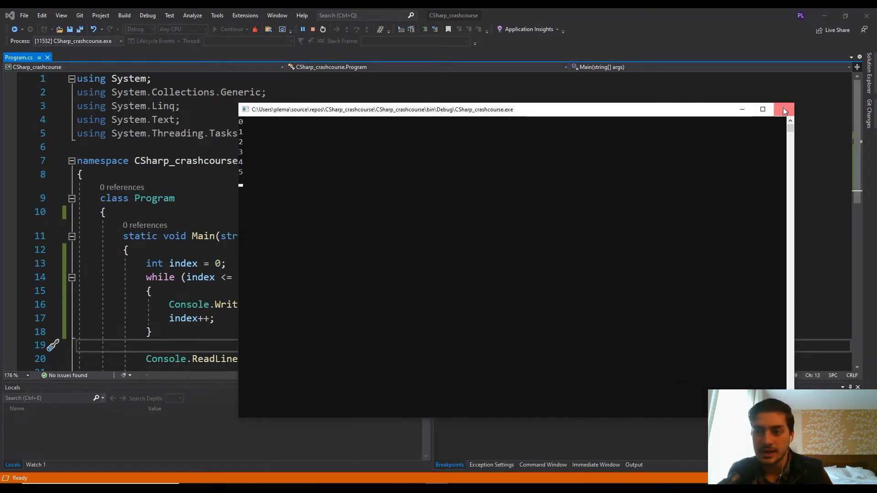
pyautogui.click(783, 109)
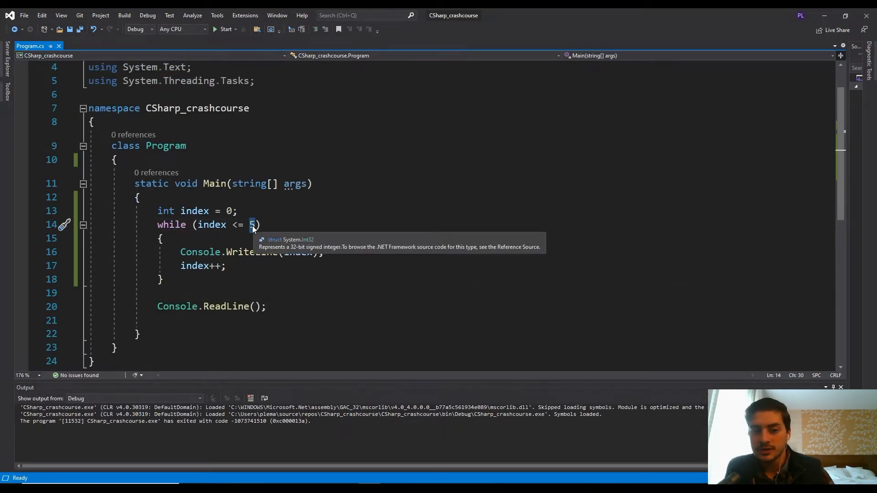
pyautogui.write('12')
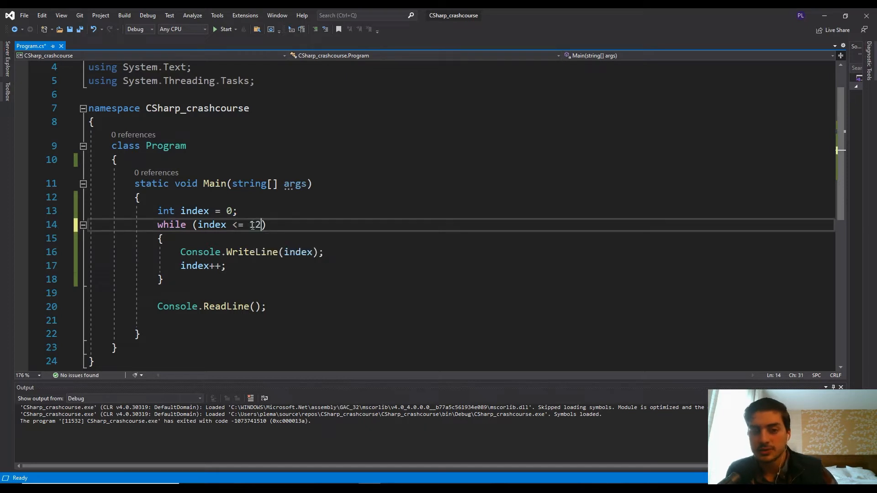
pyautogui.doubleClick(256, 225)
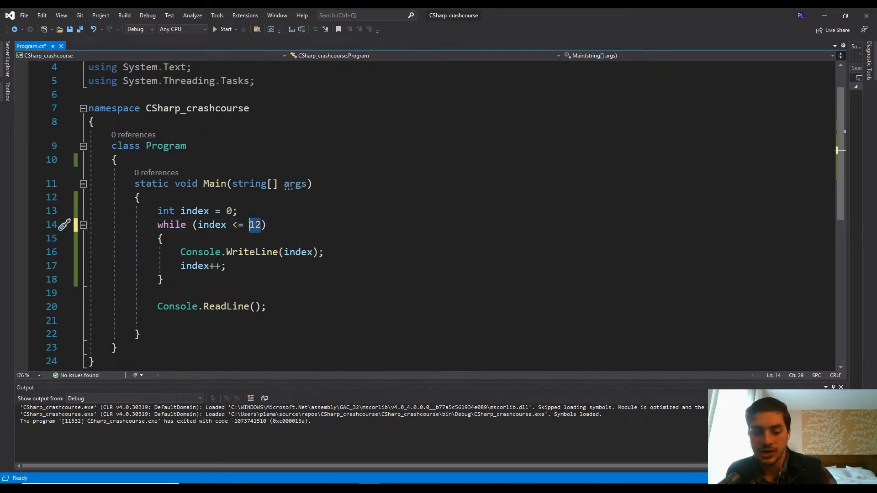
pyautogui.write('5')
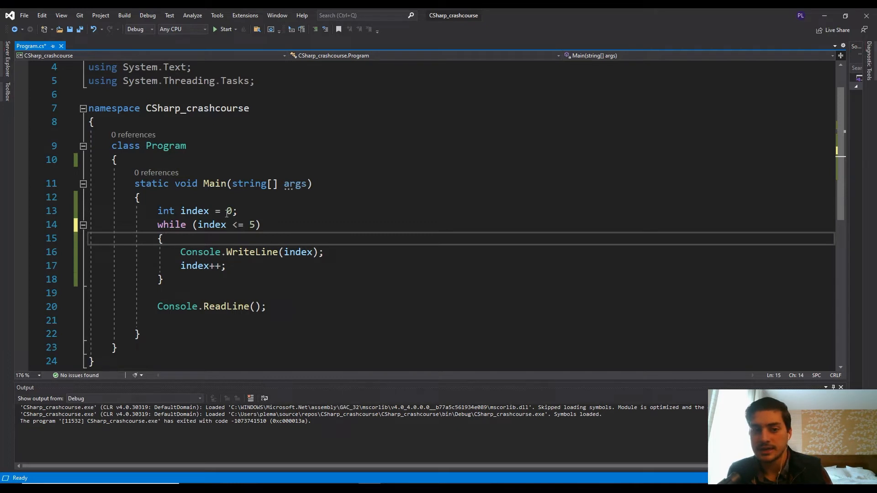
pyautogui.moveTo(214, 224)
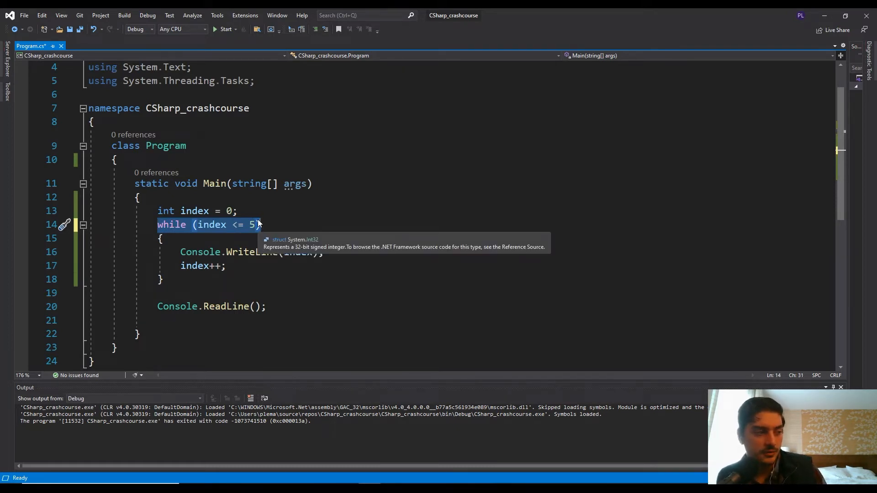
# Turn the loop into a for statement with int index = 0 as its initializer.
pyautogui.write('for')
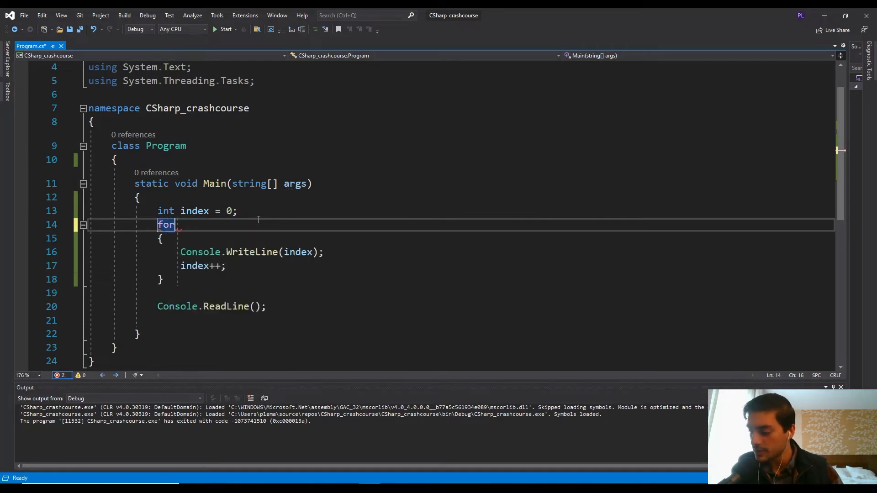
pyautogui.write('()')
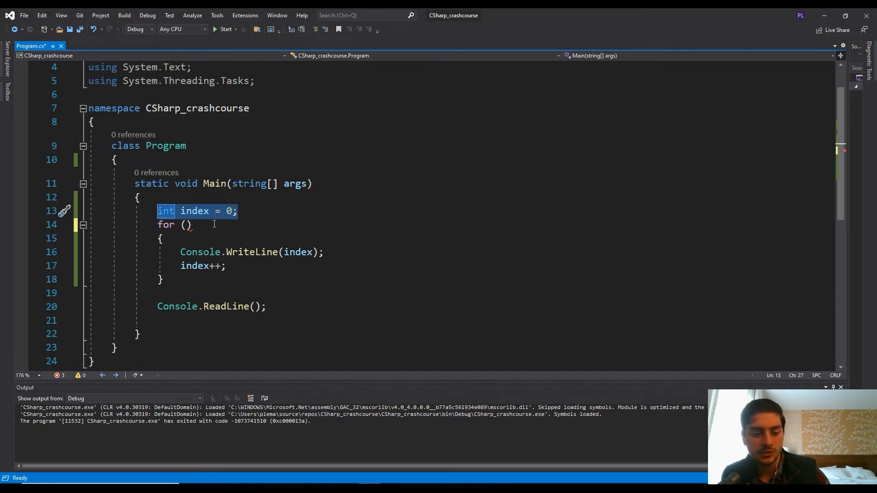
pyautogui.press('Delete')
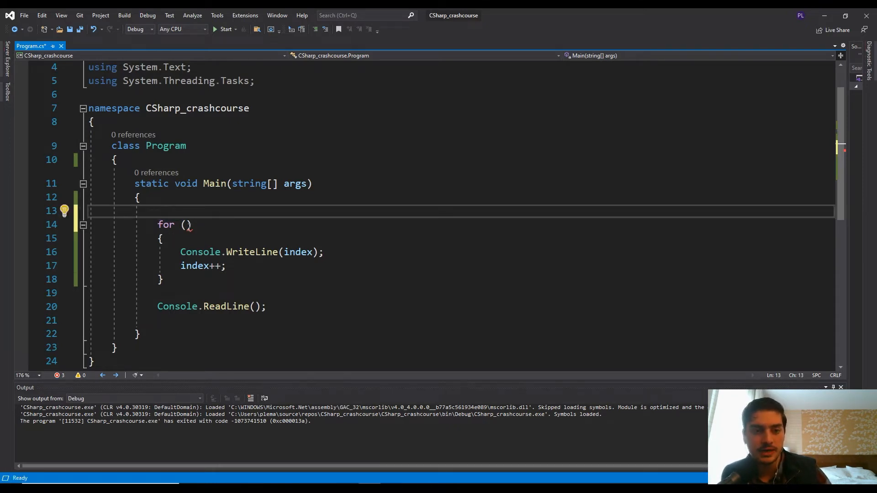
pyautogui.write('int index = 0;')
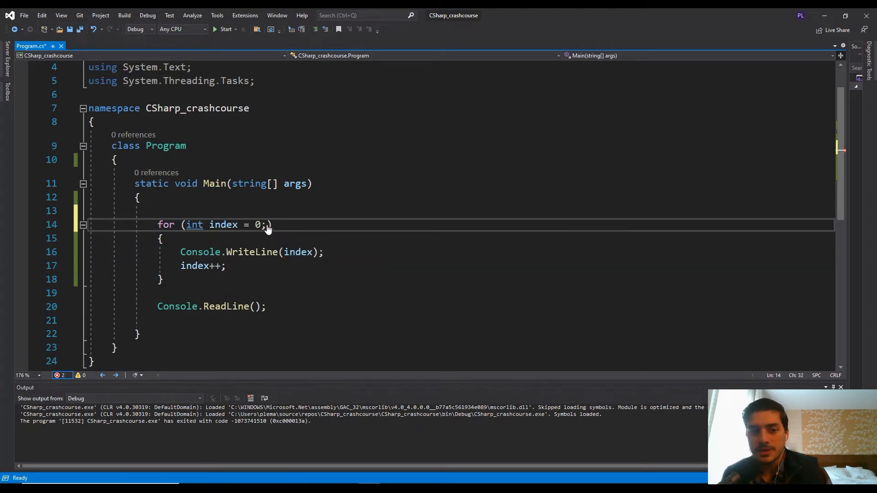
pyautogui.moveTo(287, 231)
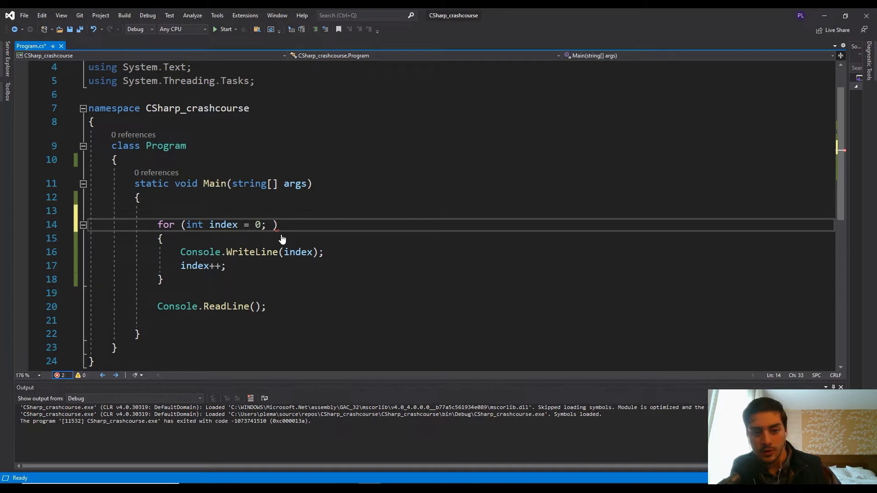
# Complete the for header with condition index <= 5 and increment index++, highlighting the condition.
pyautogui.write('index <')
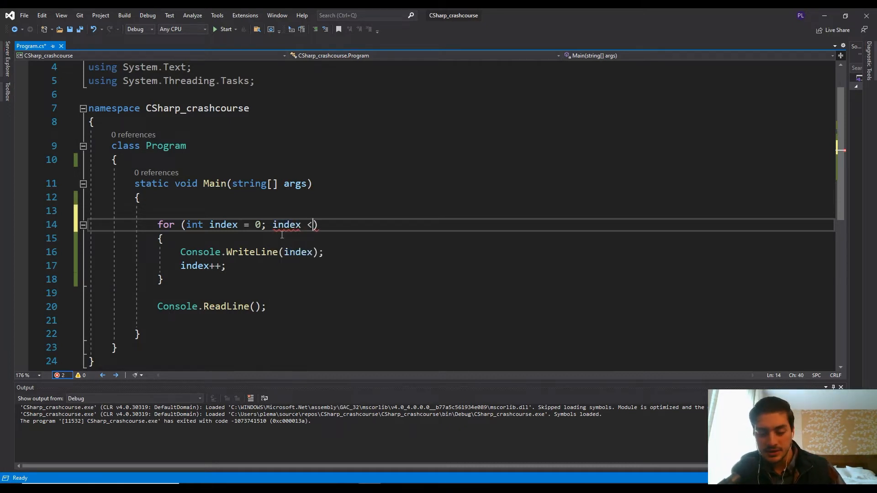
pyautogui.write('= 5;')
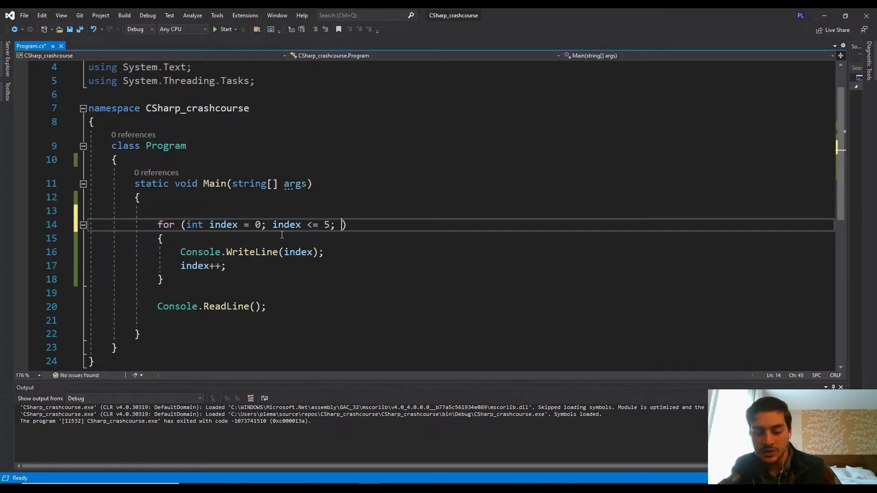
pyautogui.write('index++')
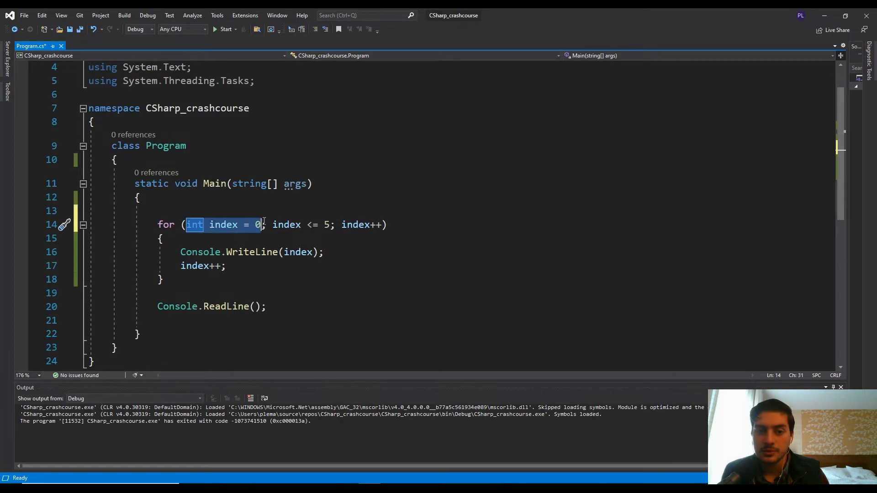
pyautogui.moveTo(272, 224); pyautogui.dragTo(330, 225)
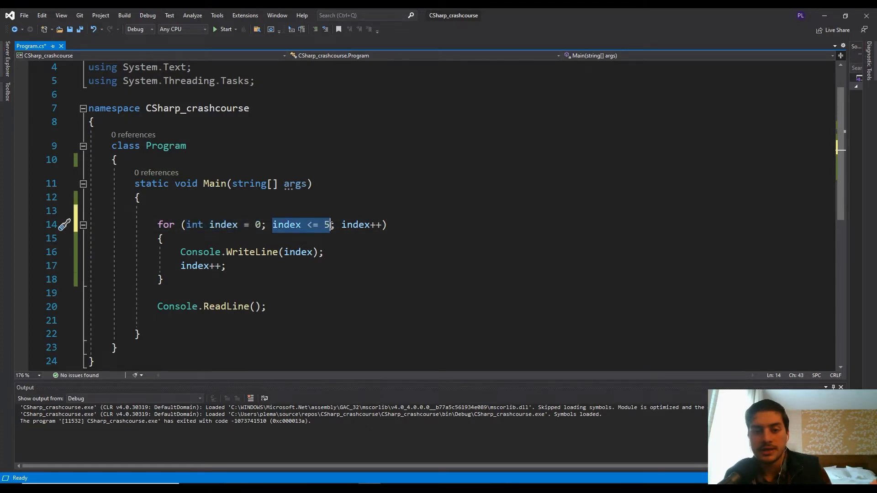
pyautogui.click(319, 224)
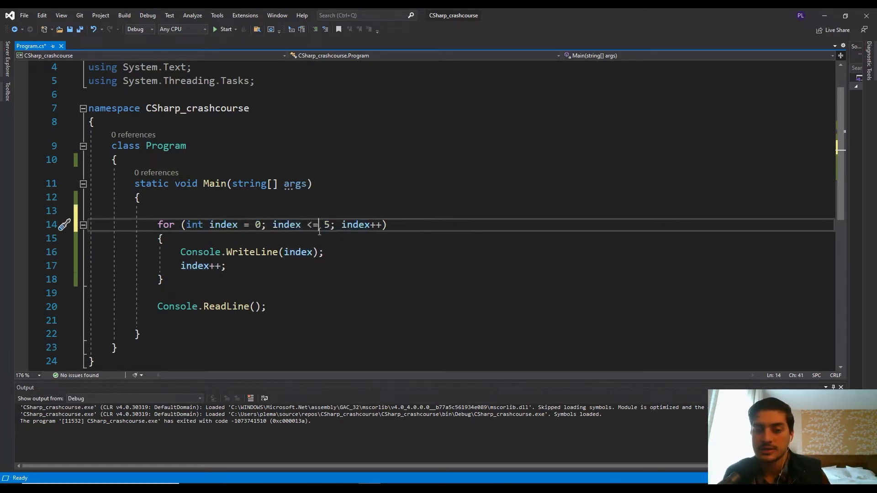
pyautogui.click(301, 225)
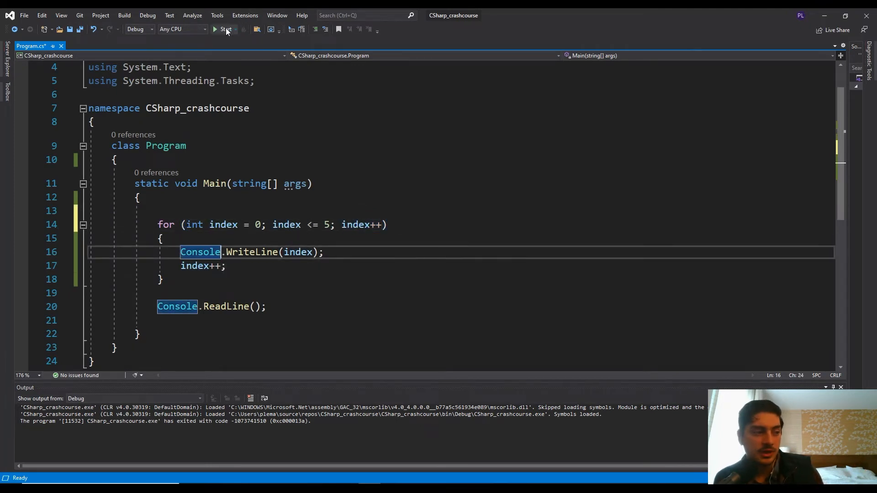
# Run the program, delete the separate index++ line from the loop body, and run again.
pyautogui.click(225, 29)
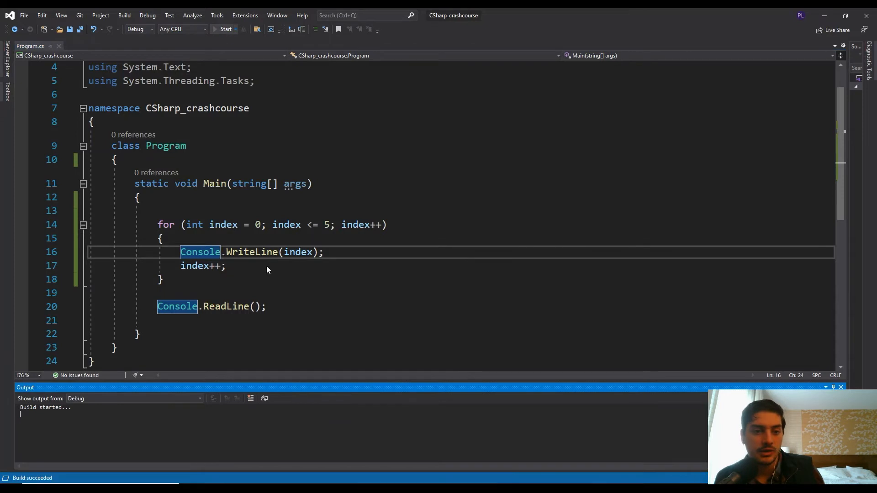
pyautogui.click(226, 29)
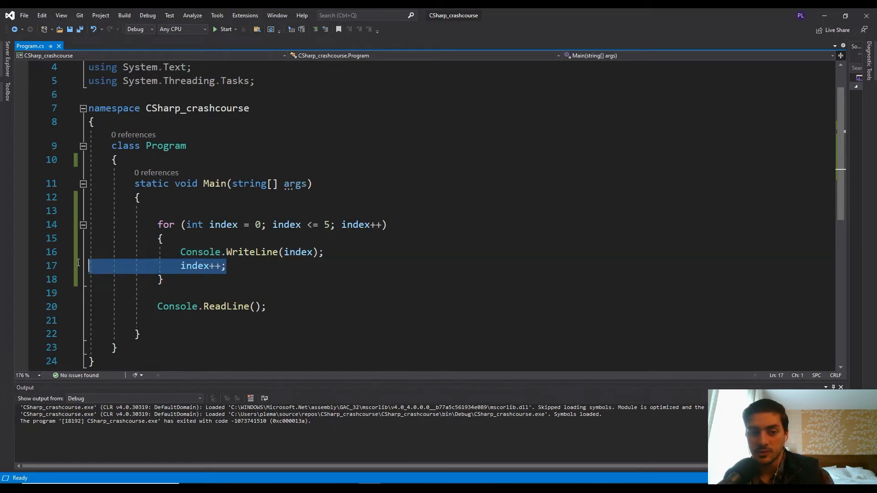
pyautogui.press('Delete')
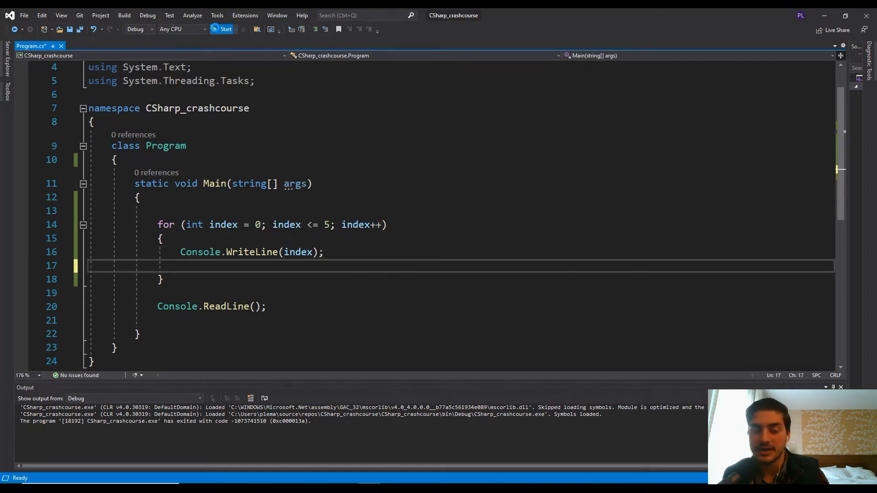
pyautogui.click(222, 29)
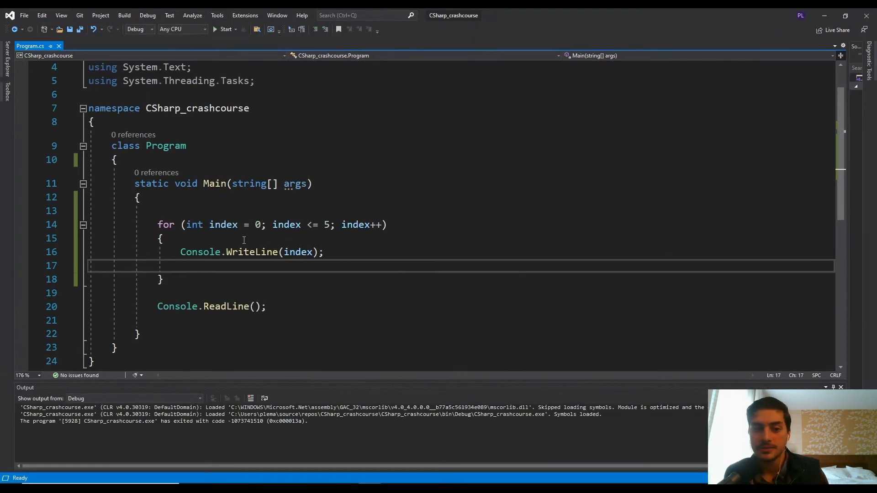
pyautogui.moveTo(699, 362)
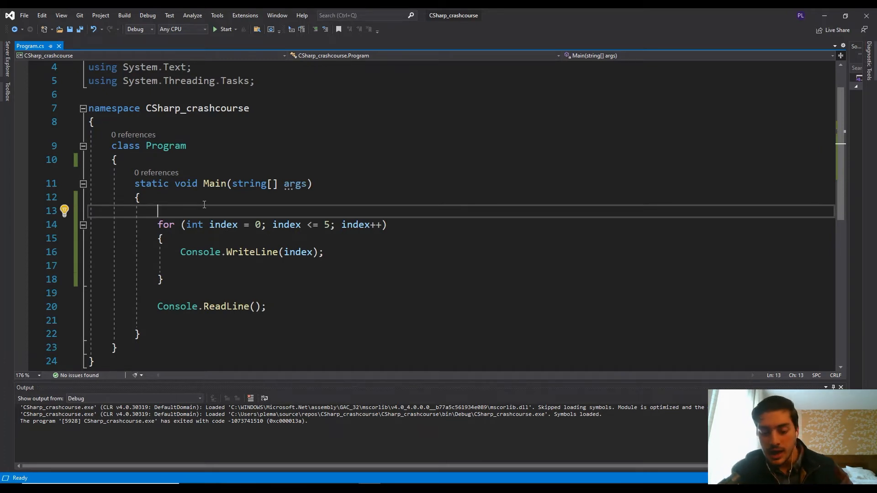
# Declare int number = 4, int power = 3 and int answer = 1 on separate lines before the loop.
pyautogui.write('int number')
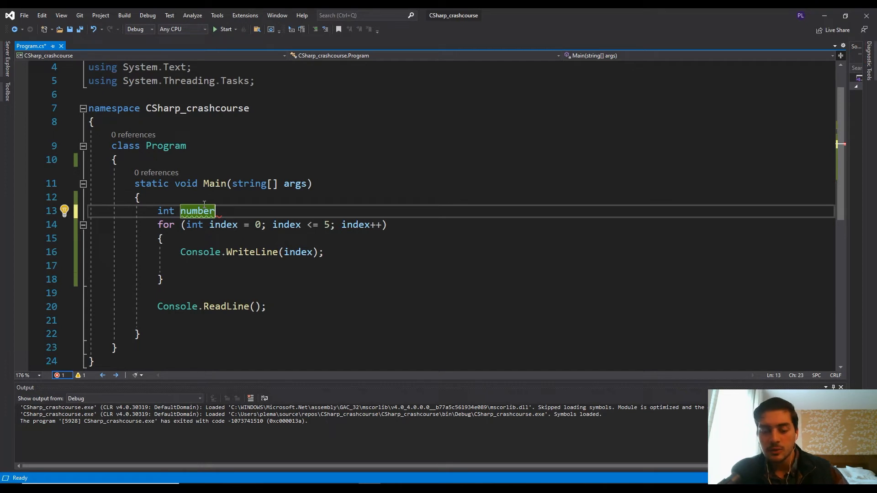
pyautogui.write('=')
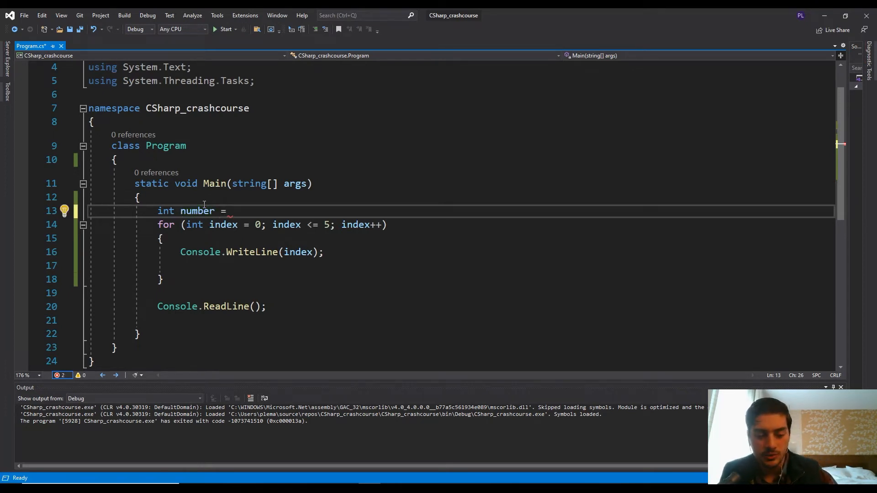
pyautogui.write('4;')
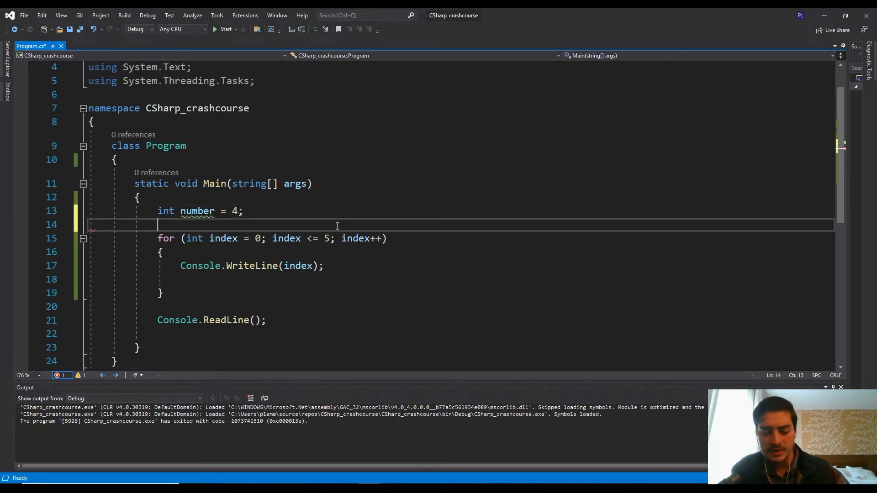
pyautogui.write('int')
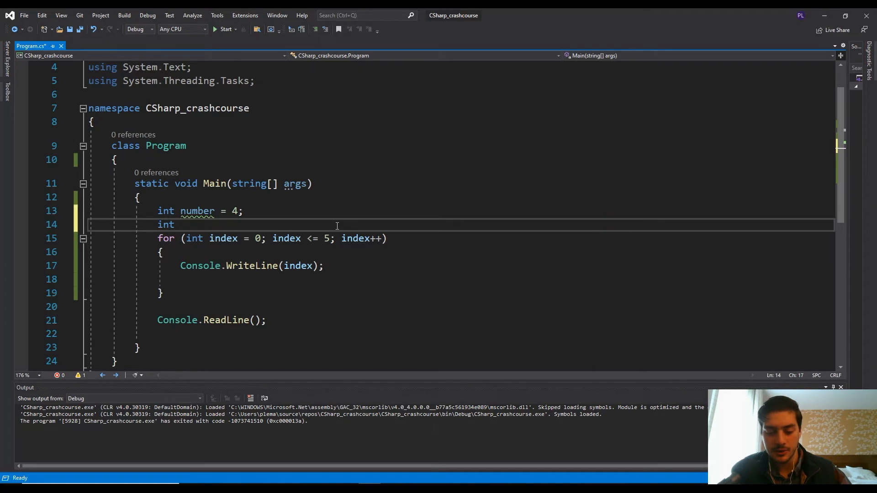
pyautogui.write('power =')
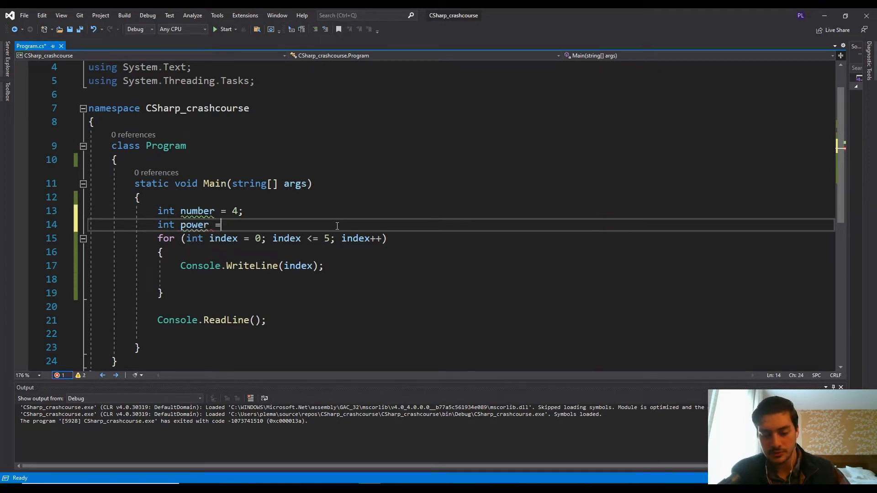
pyautogui.write('3;')
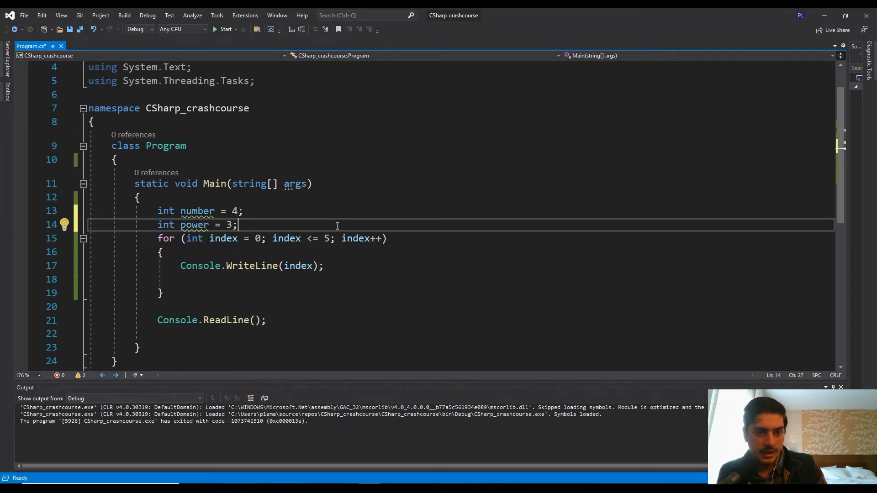
pyautogui.write('int')
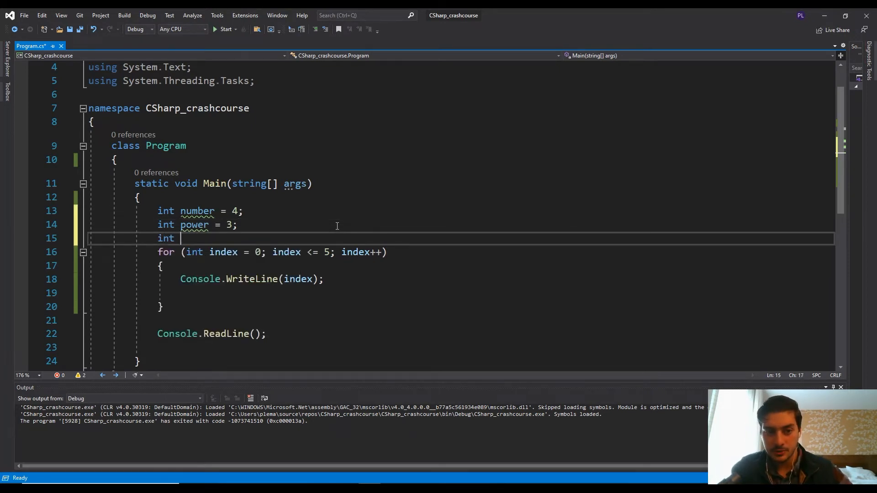
pyautogui.write('answer')
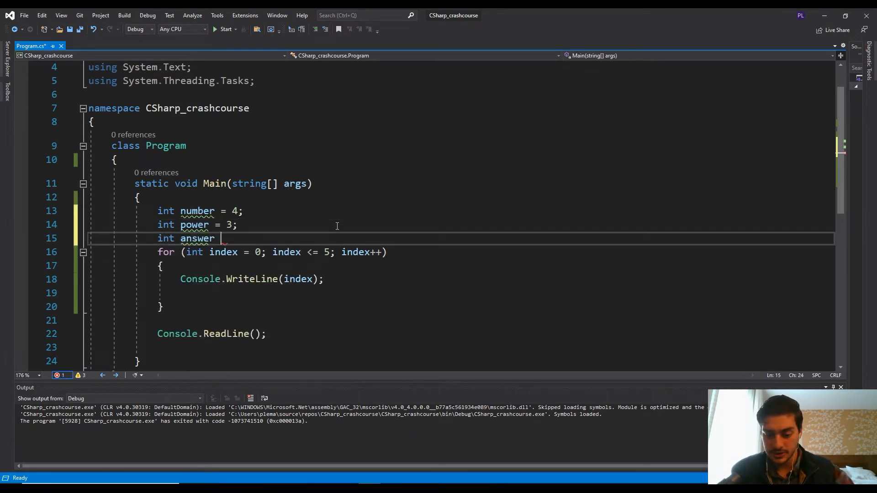
pyautogui.write('= 1;')
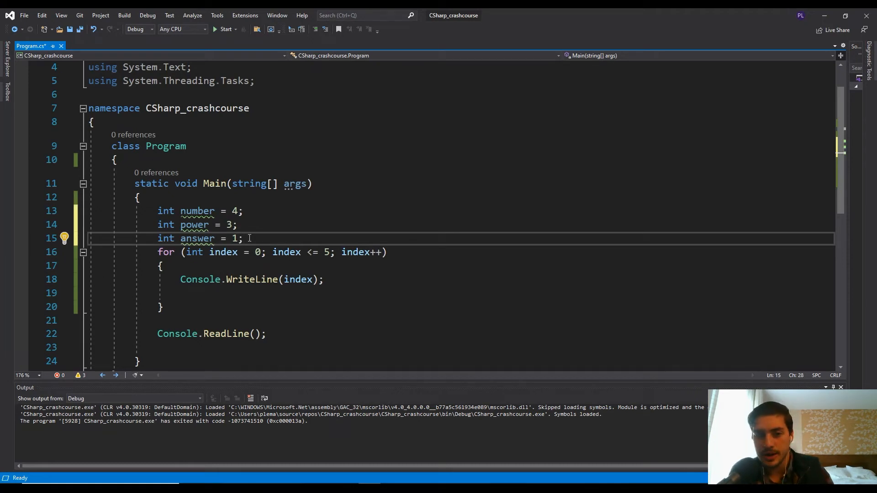
pyautogui.moveTo(251, 279)
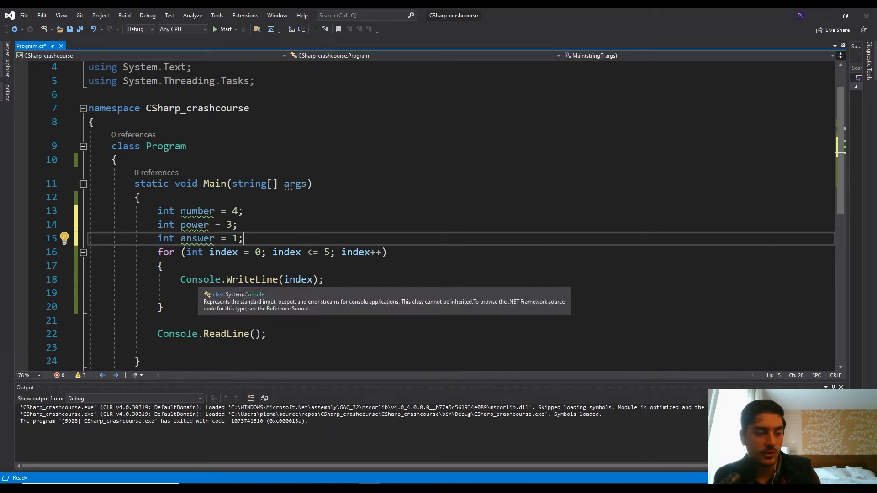
# Change the for loop to start index at 1 and run while index <= power.
pyautogui.click(257, 252)
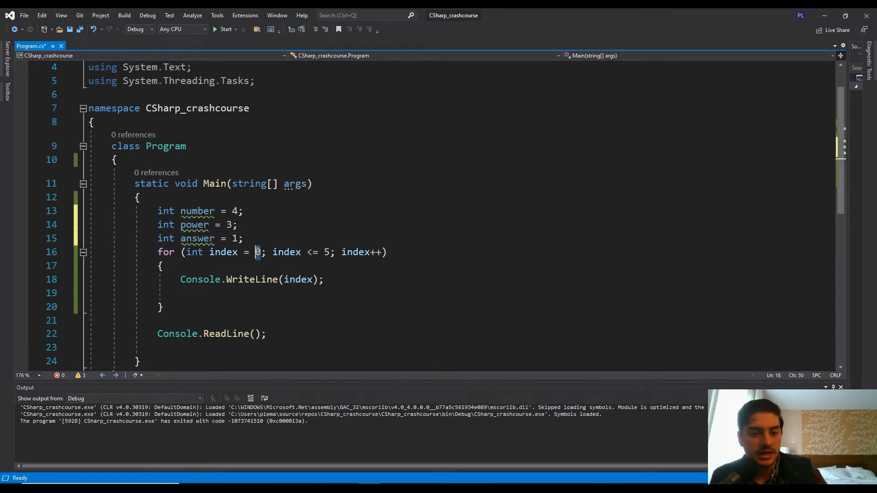
pyautogui.write('1')
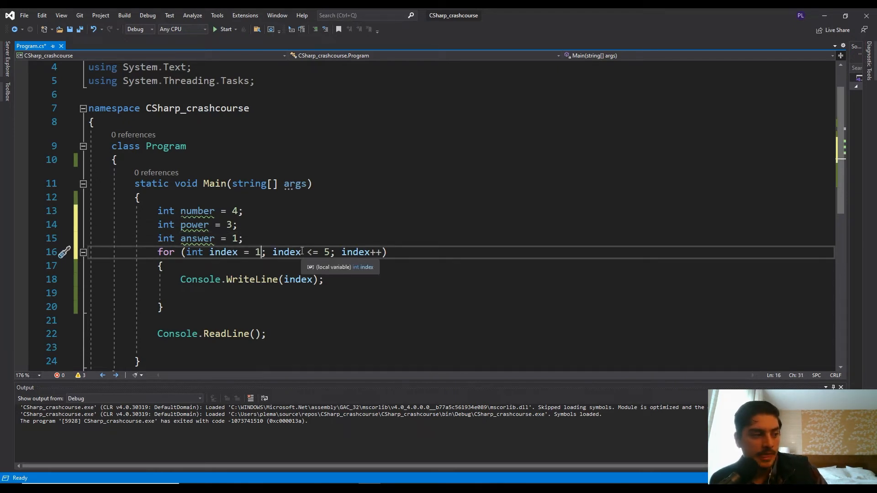
pyautogui.moveTo(297, 247)
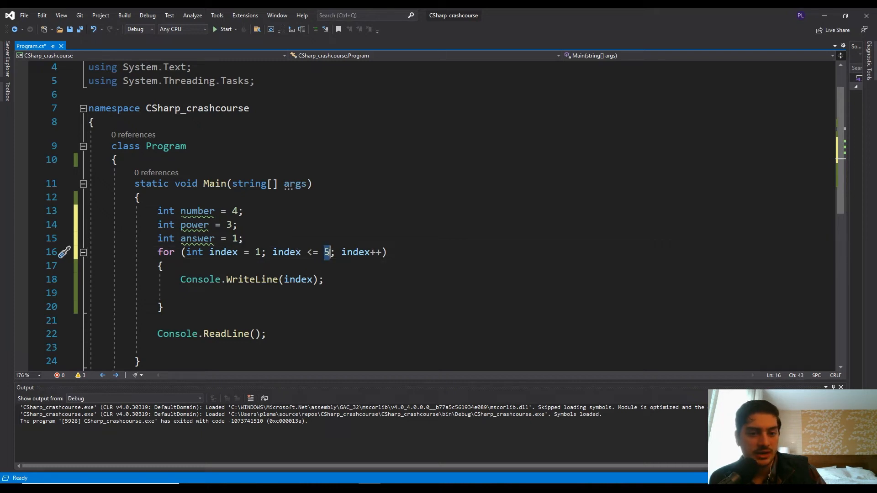
pyautogui.write('power')
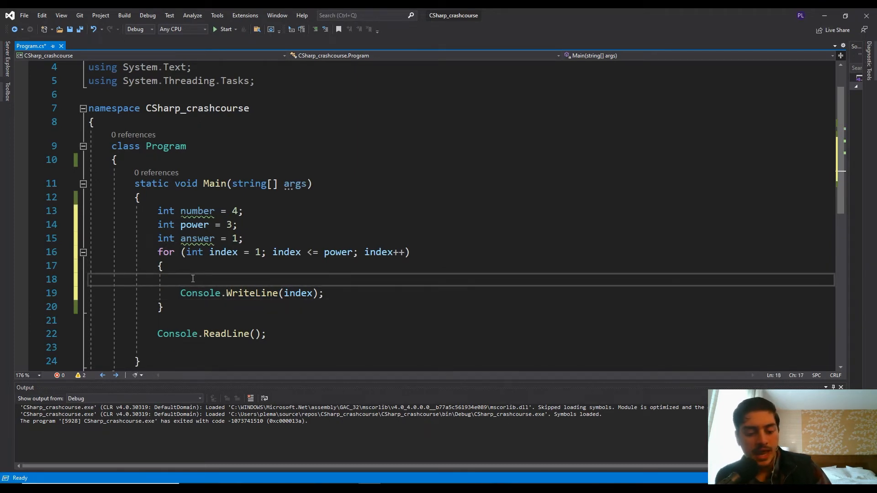
# Write answer *= number; as the multiplication statement in the loop body.
pyautogui.write('answer')
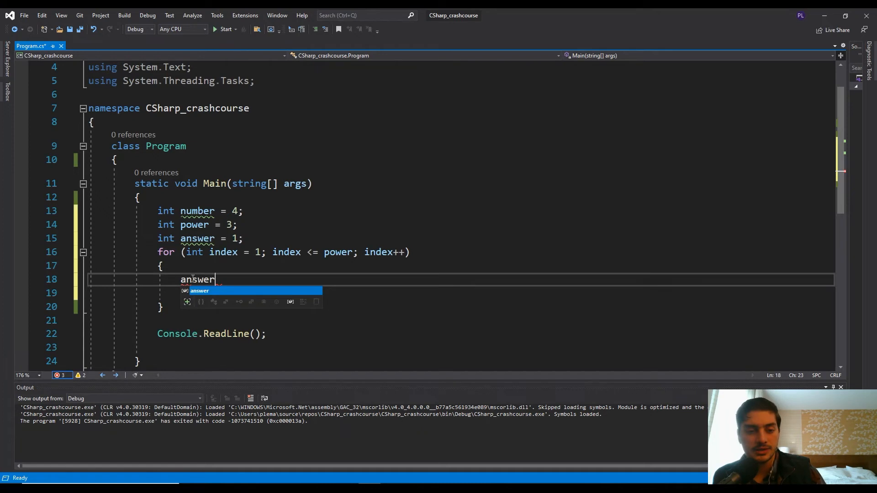
pyautogui.write('Console.WriteLine(index);')
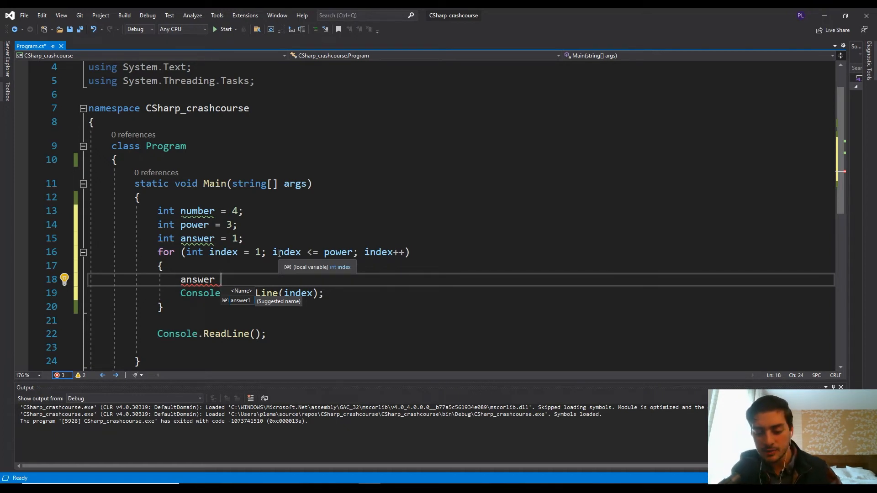
pyautogui.write('*=')
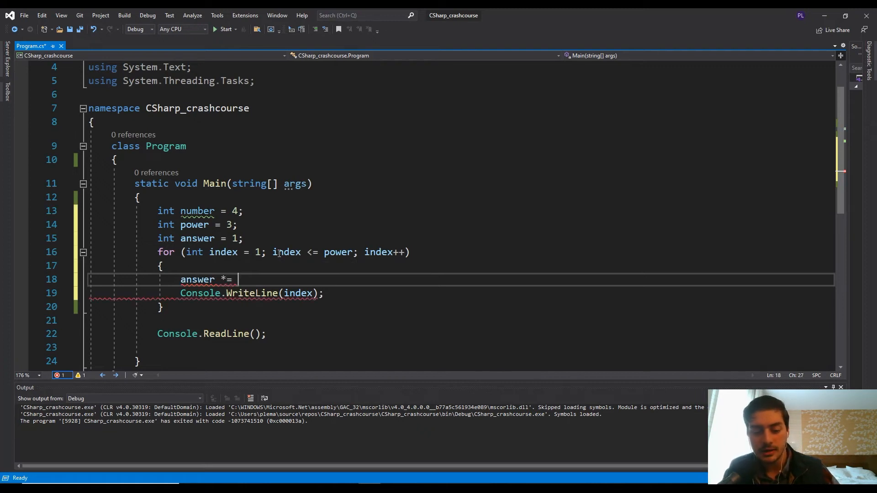
pyautogui.write('numer')
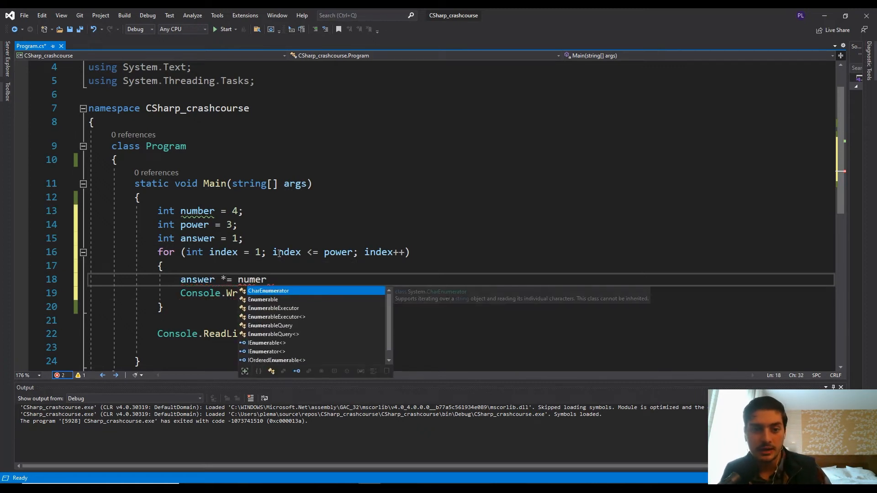
pyautogui.write('b')
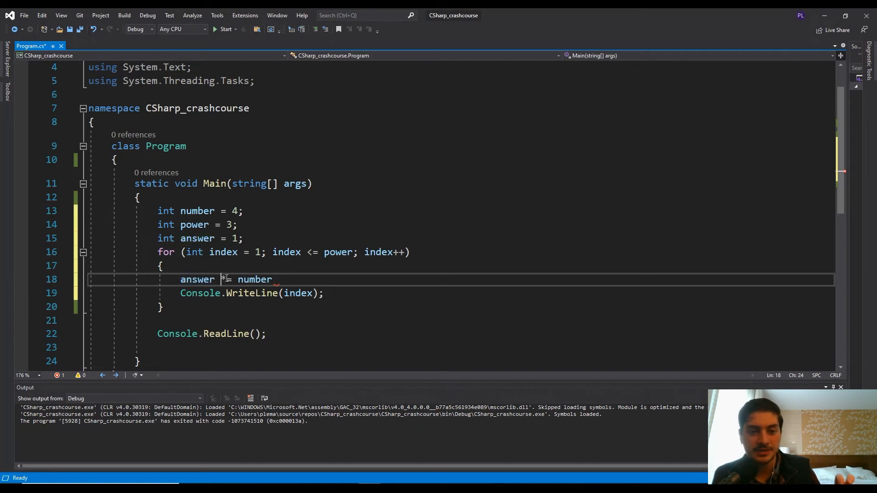
pyautogui.write('*')
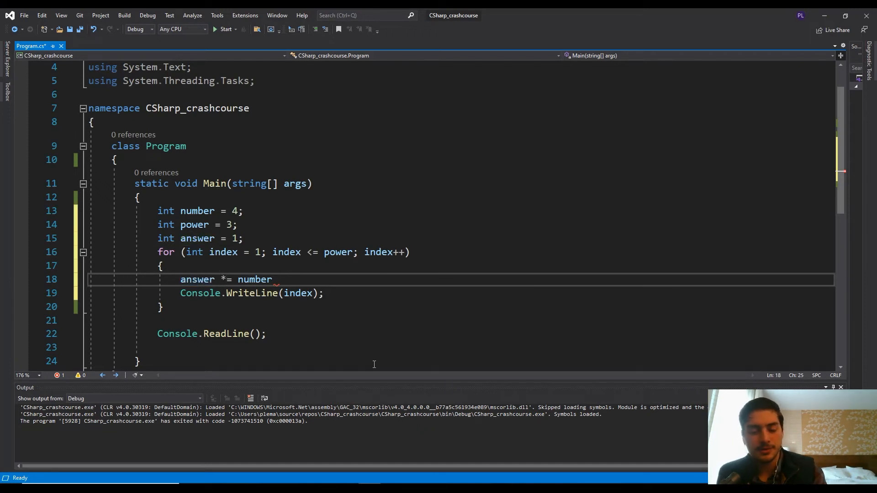
pyautogui.press('Backspace')
pyautogui.write(' * answer')
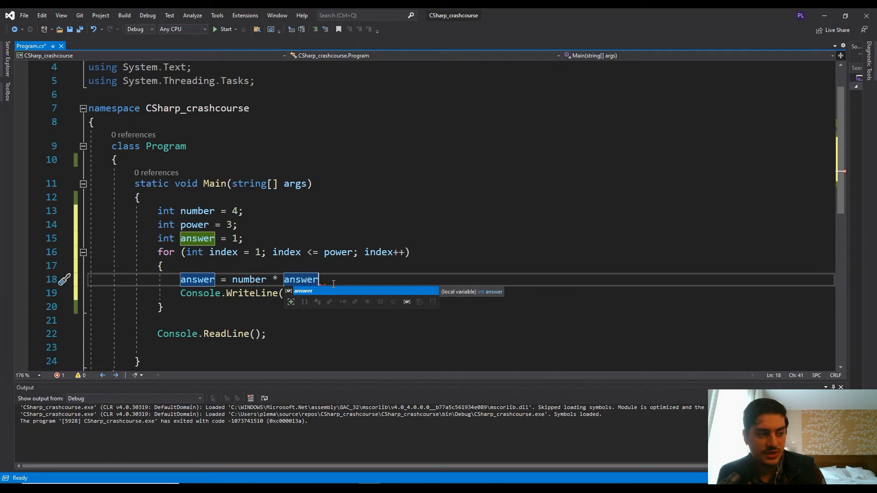
pyautogui.write(';')
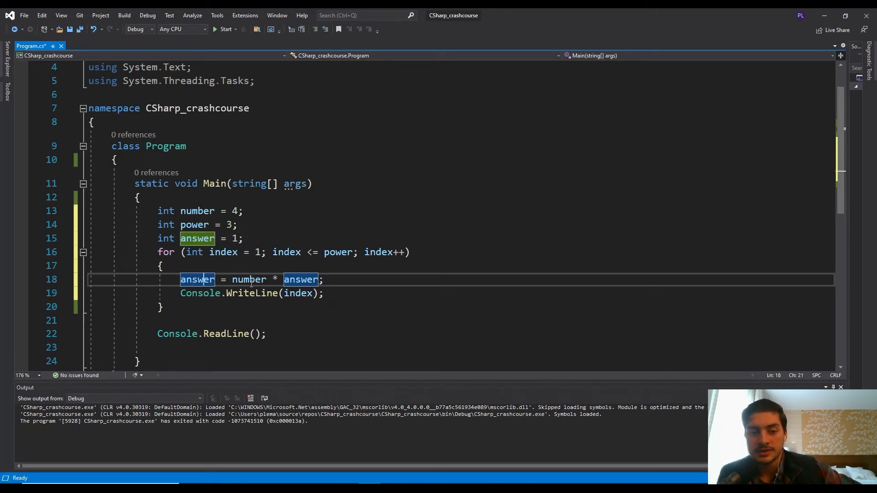
# Correct the multiplication operator and begin replacing index with answer in WriteLine.
pyautogui.click(250, 280)
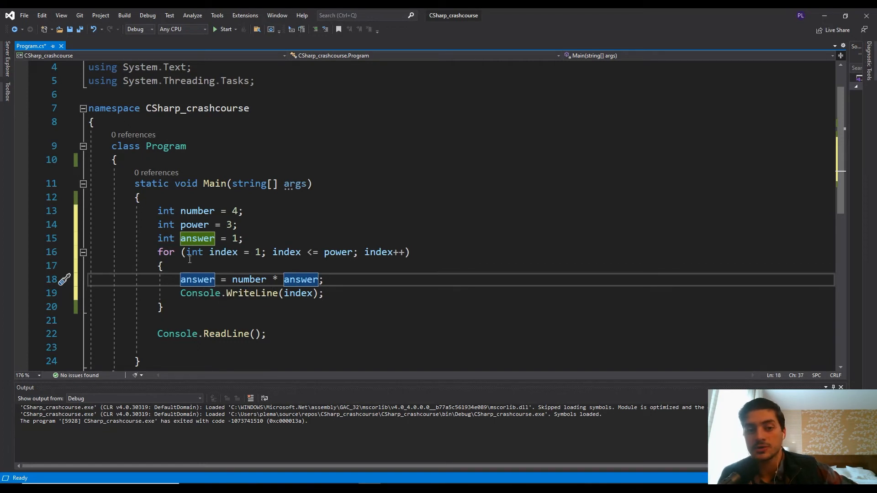
pyautogui.moveTo(247, 274)
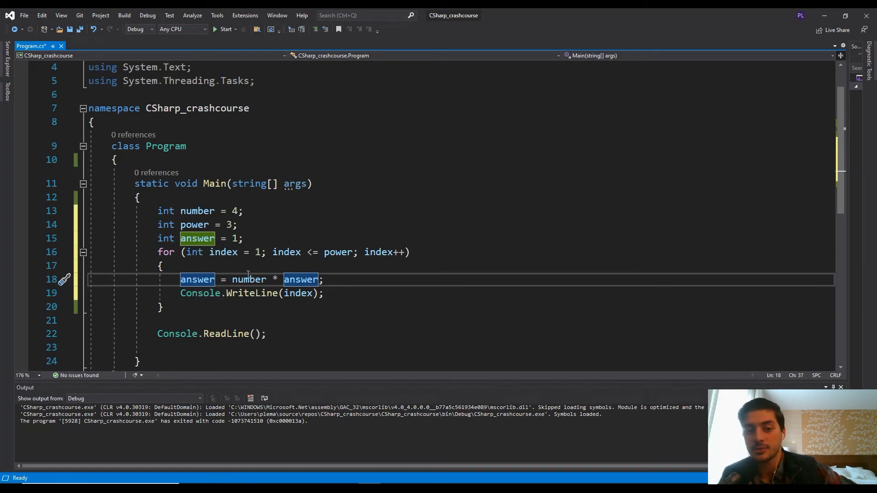
pyautogui.moveTo(301, 279)
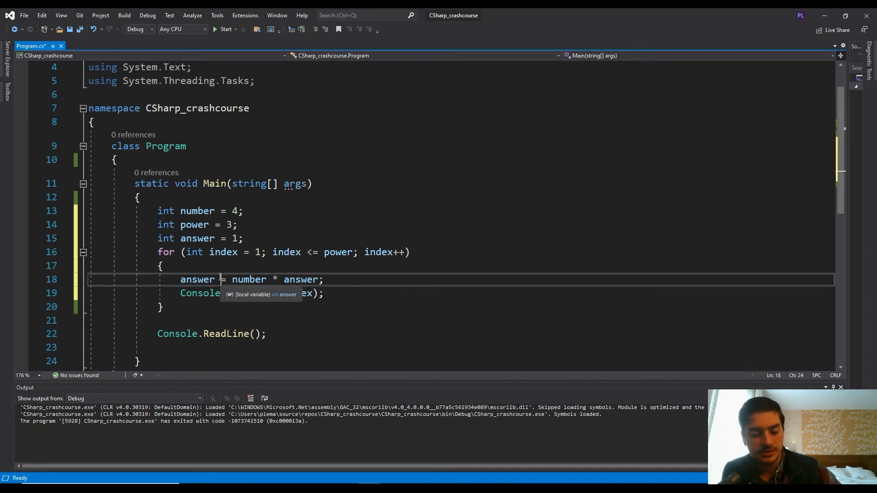
pyautogui.write('*')
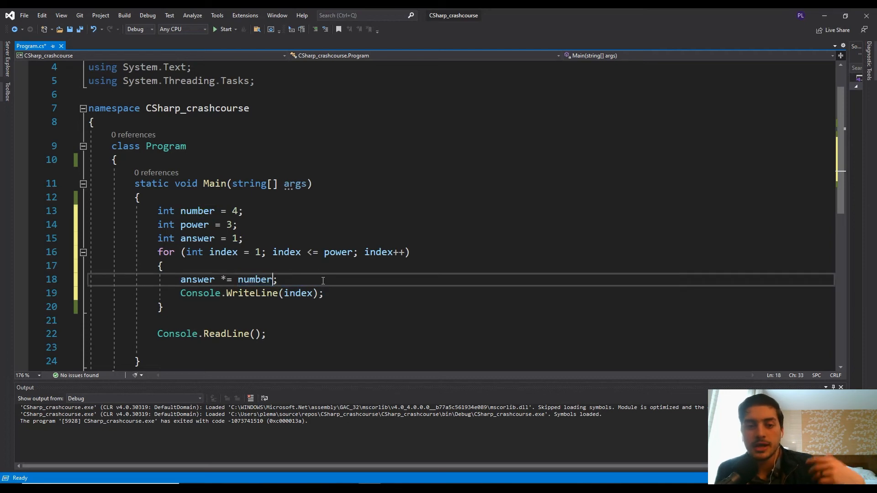
pyautogui.click(298, 293)
pyautogui.write('a')
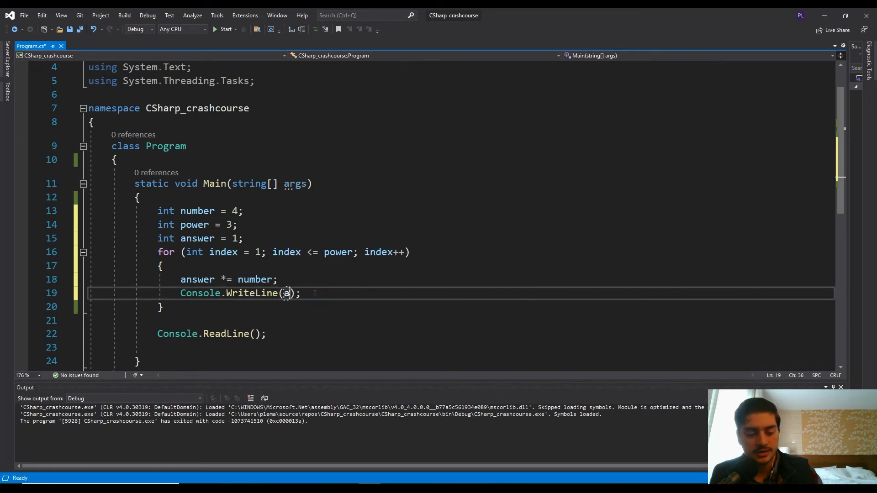
# Complete Console.WriteLine(answer) inside the loop and run the program.
pyautogui.write('nswr')
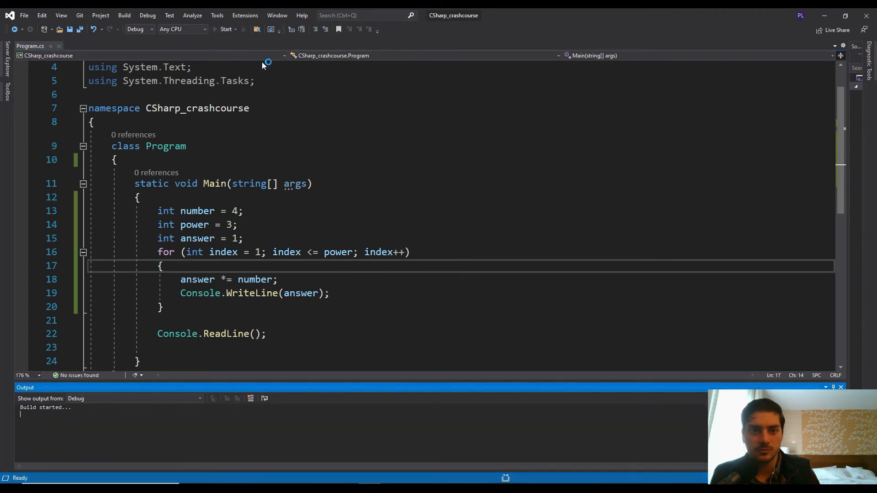
pyautogui.click(227, 29)
pyautogui.write('5')
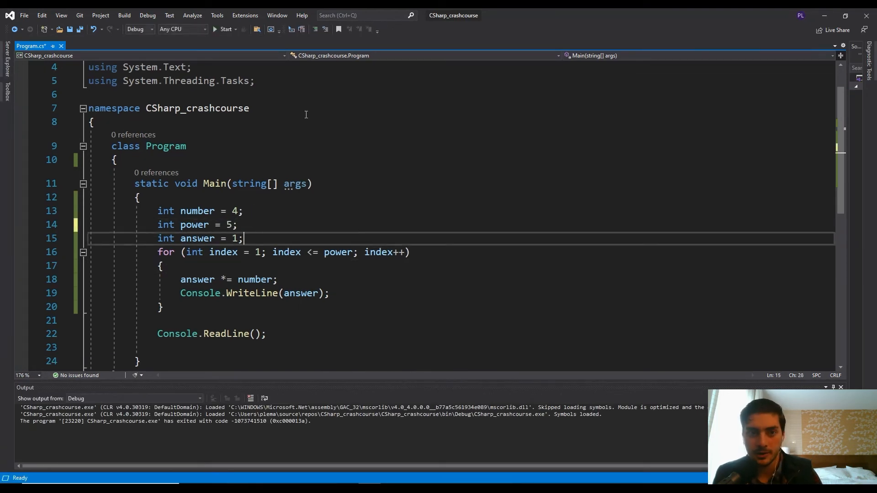
pyautogui.click(227, 29)
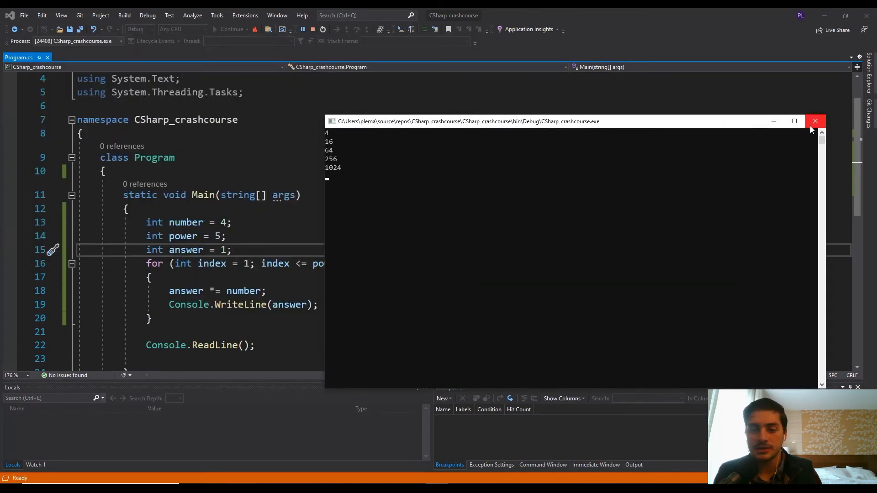
pyautogui.click(815, 120)
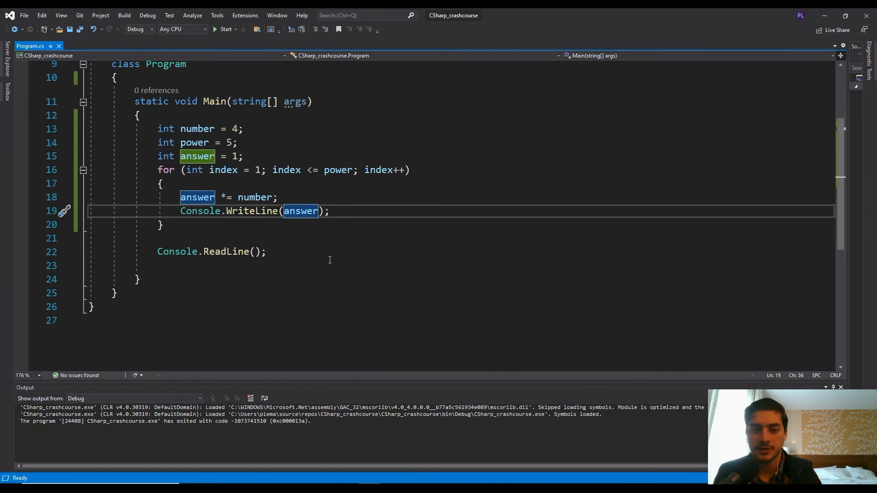
pyautogui.moveTo(484, 265)
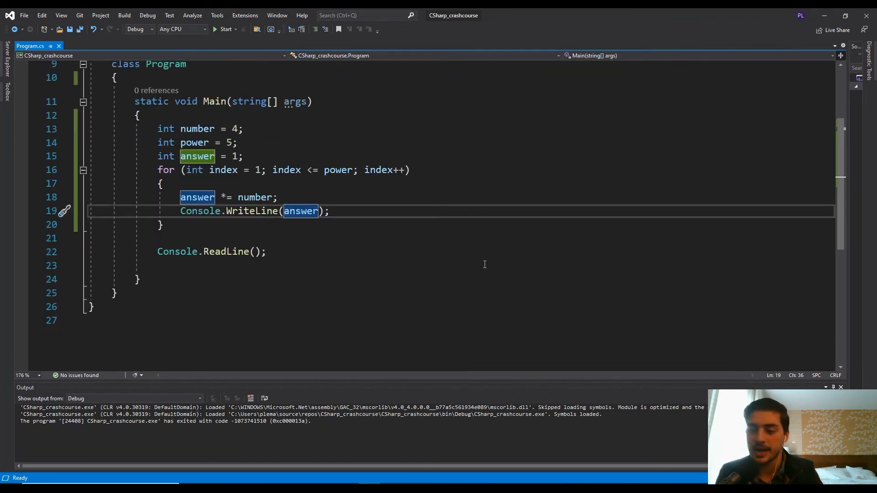
pyautogui.moveTo(457, 244)
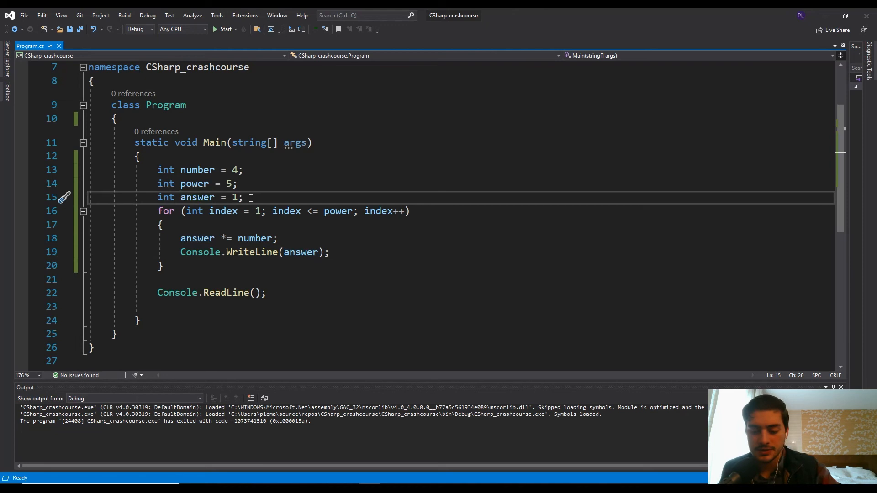
# Declare 'int index = 1;' above the loop.
pyautogui.write('indexer')
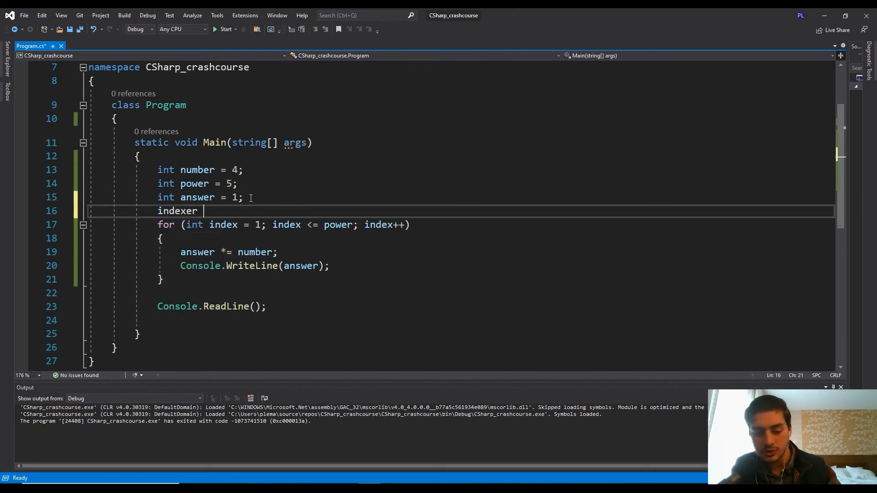
pyautogui.press('Backspace')
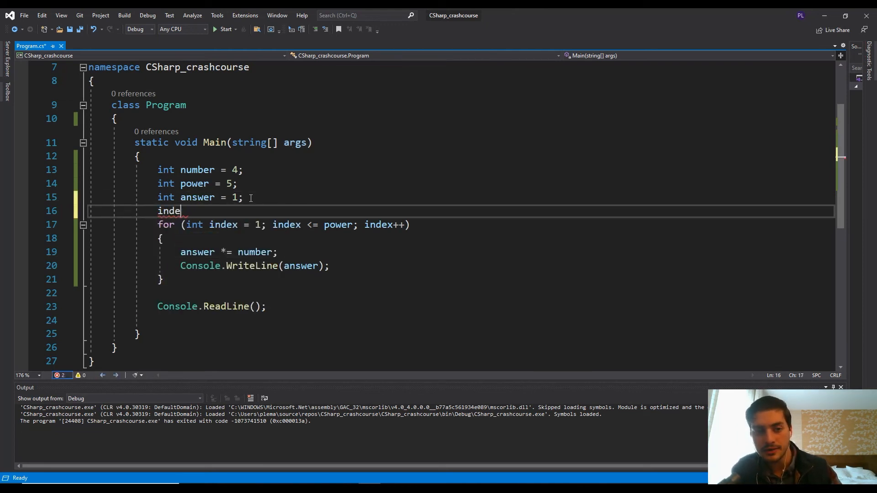
pyautogui.write('int')
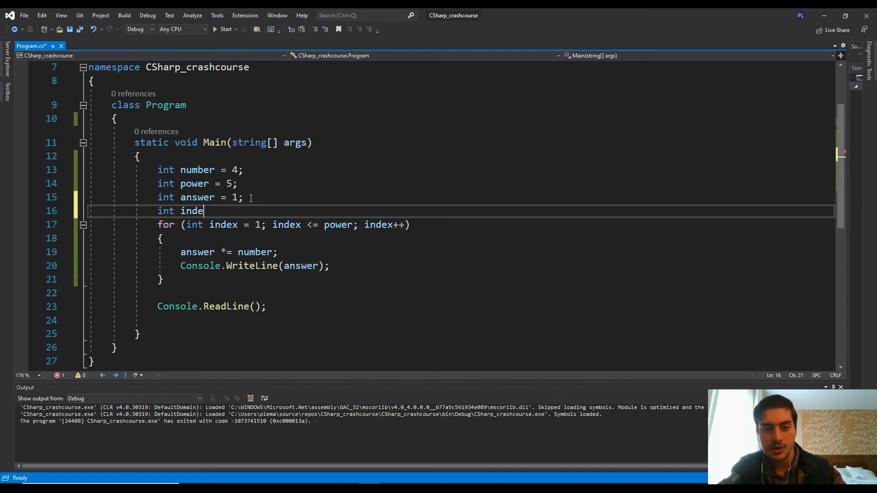
pyautogui.write('x = 1')
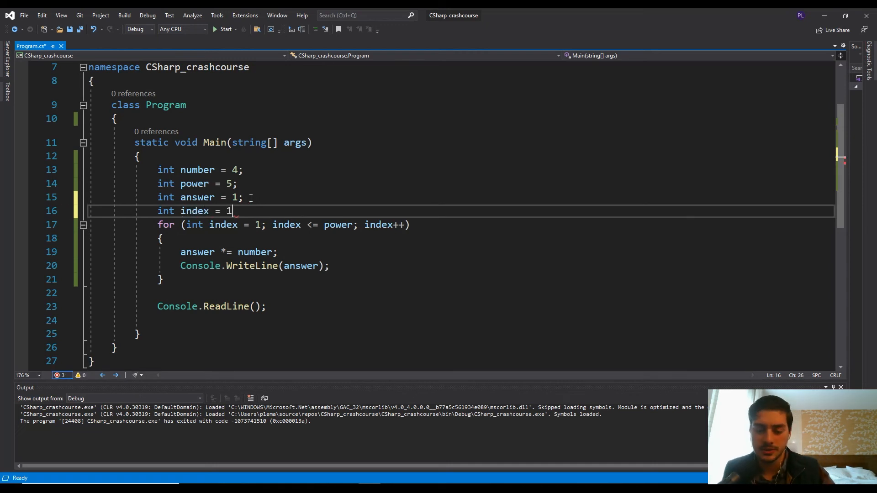
pyautogui.write(';')
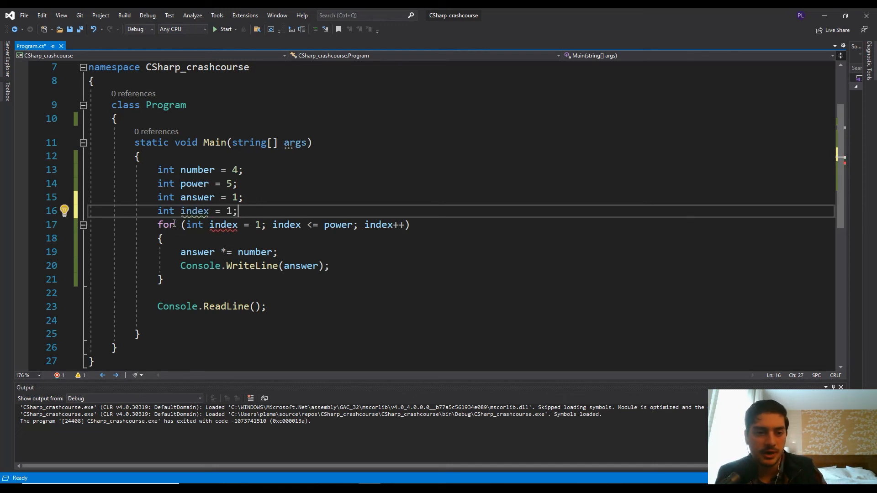
# Replace the for header with a while loop conditioned on index.
pyautogui.doubleClick(165, 225)
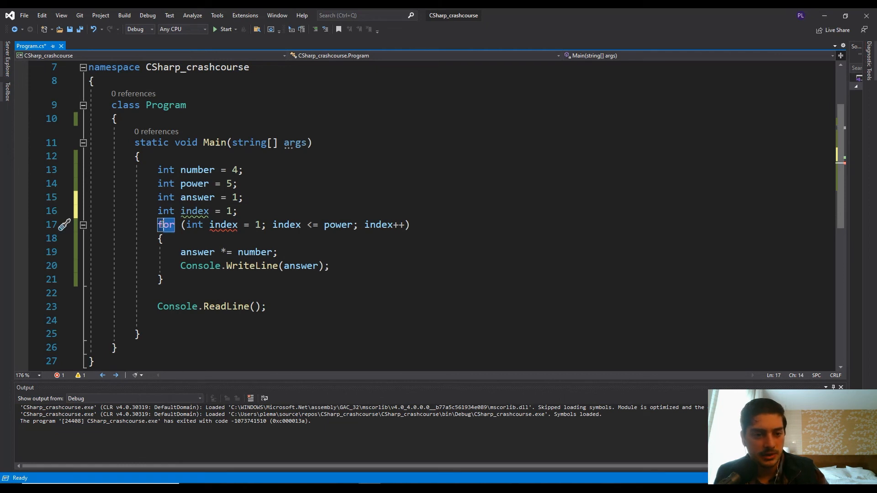
pyautogui.write('while (index <= power')
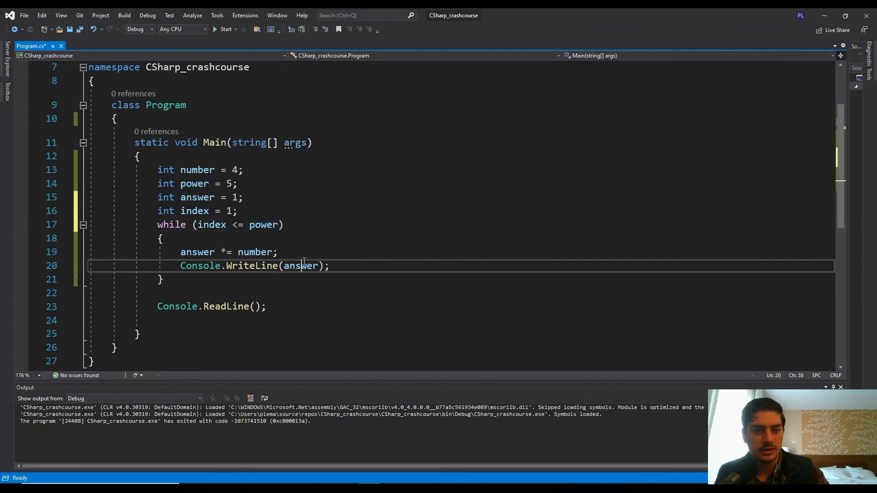
pyautogui.write('index++;')
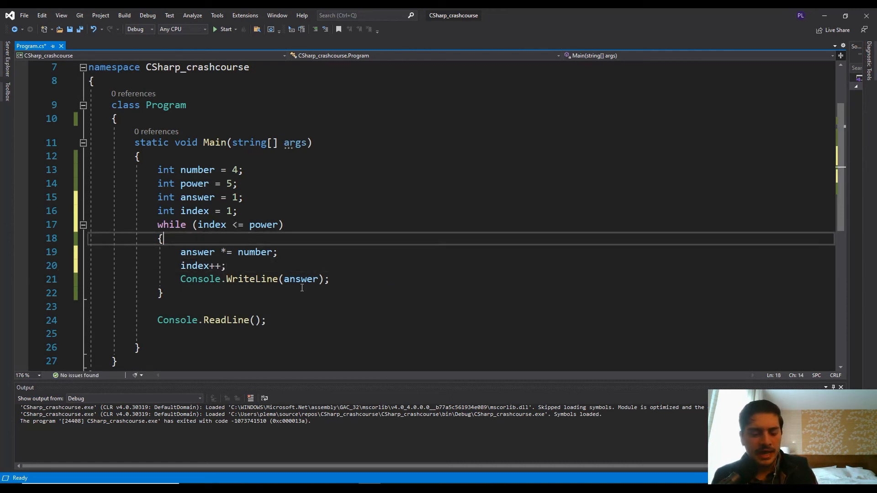
pyautogui.moveTo(220, 114)
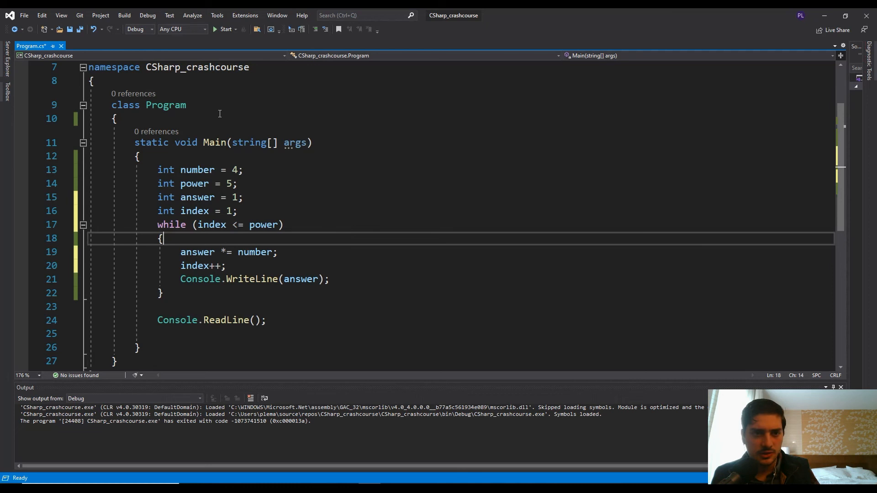
pyautogui.click(225, 29)
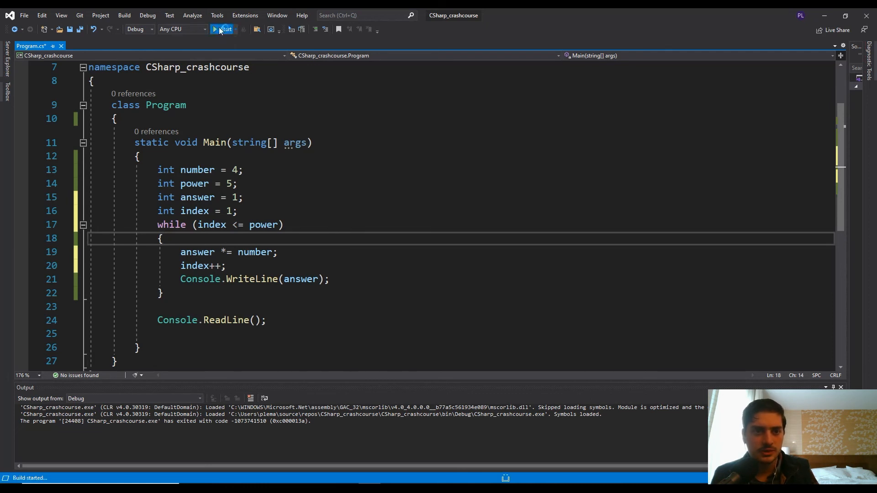
pyautogui.click(222, 29)
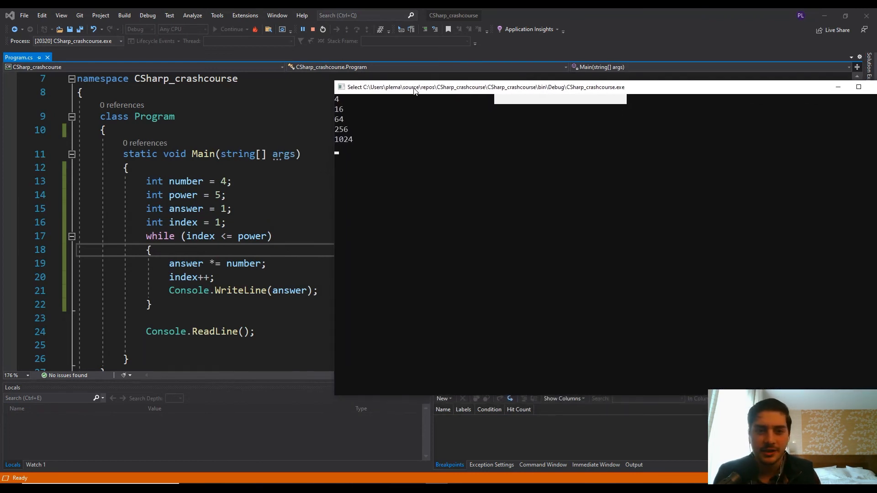
pyautogui.moveTo(757, 90)
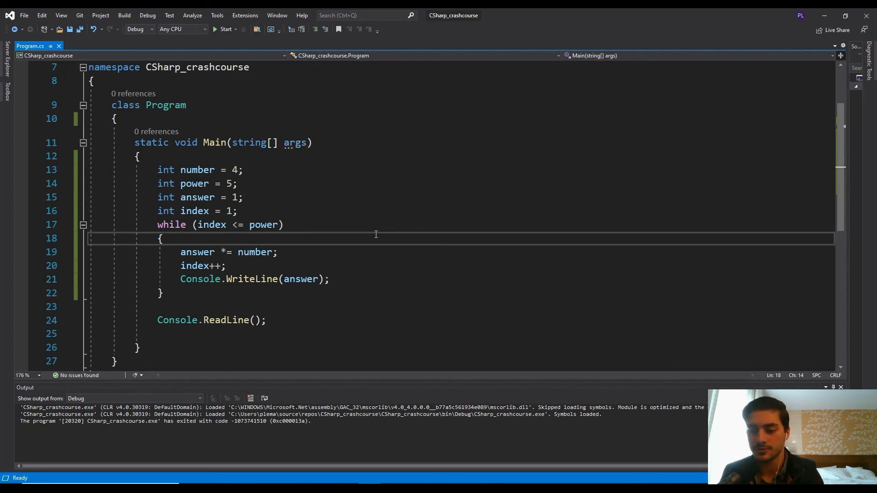
pyautogui.moveTo(315, 224)
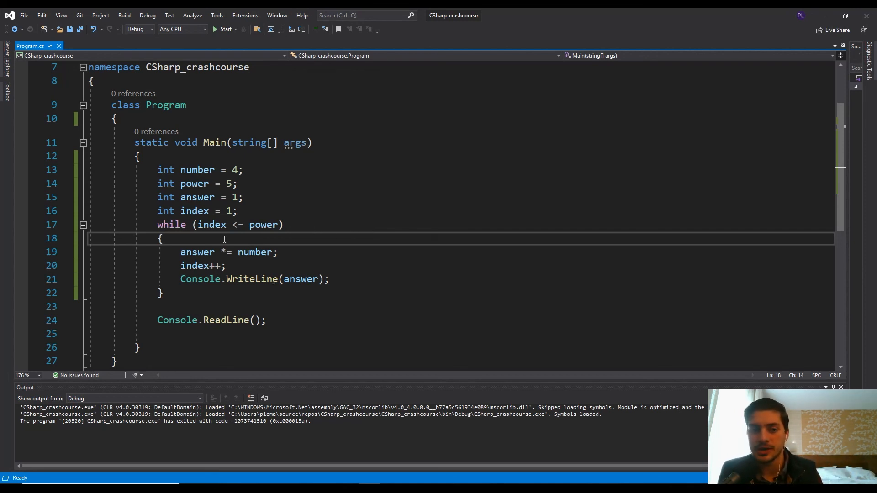
pyautogui.click(162, 239)
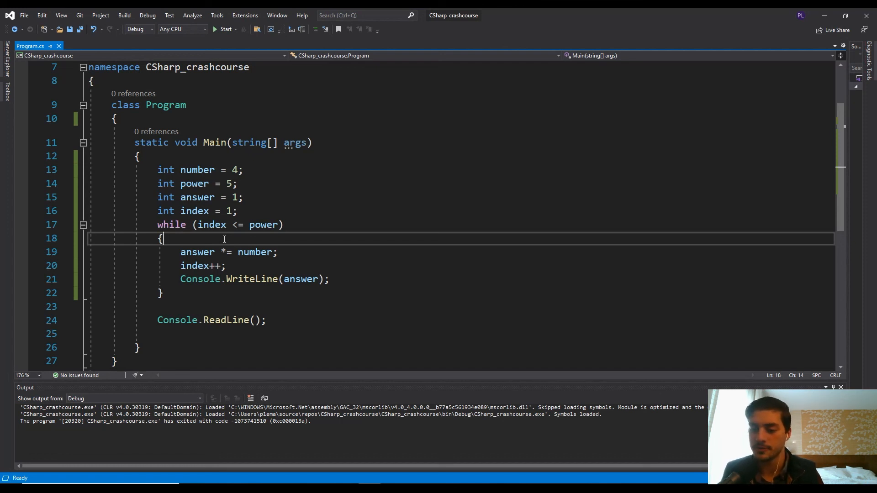
pyautogui.moveTo(250, 265)
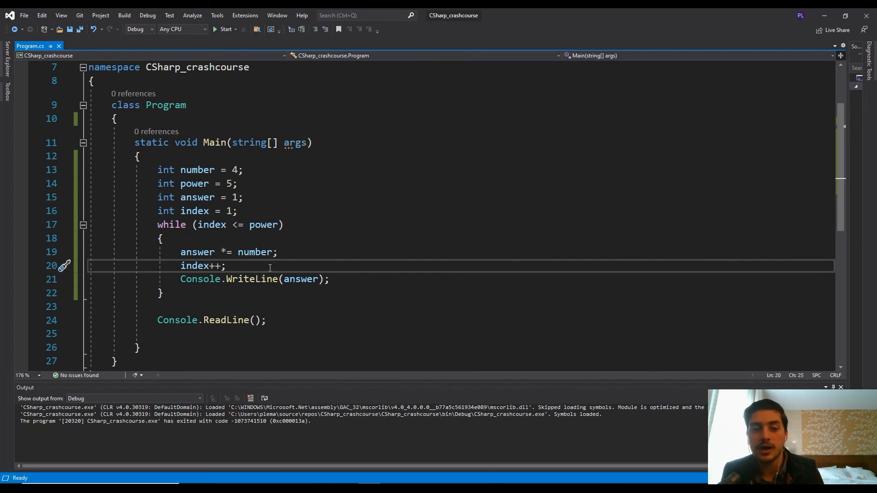
pyautogui.moveTo(359, 264)
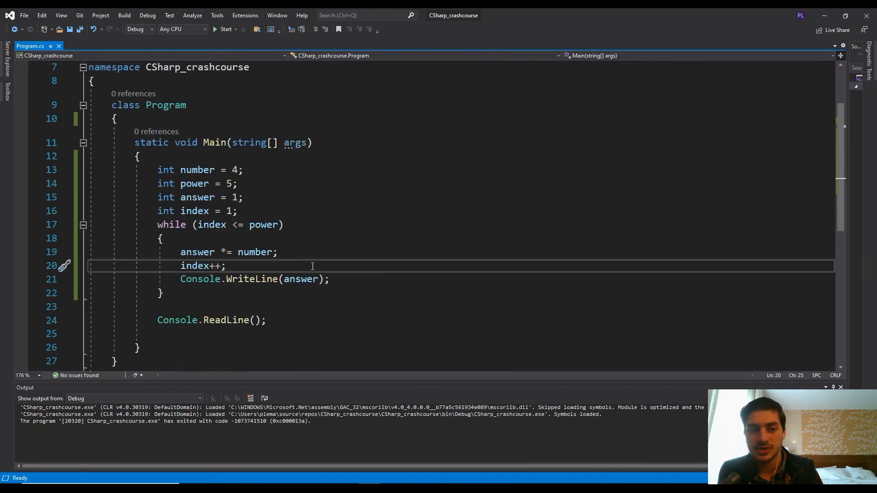
pyautogui.moveTo(302, 291)
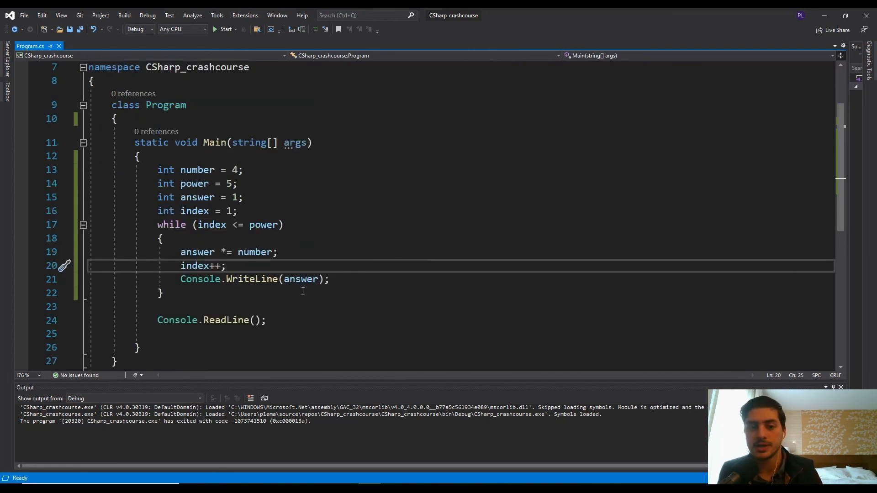